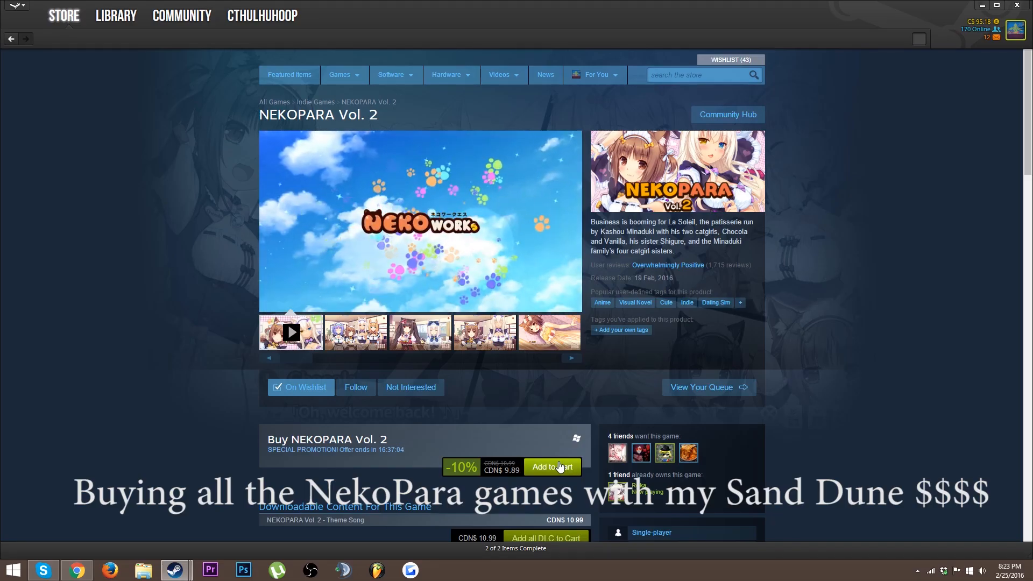
Buy NEKOPARA Vol. 2 from its store page and return to the store front
click(551, 466)
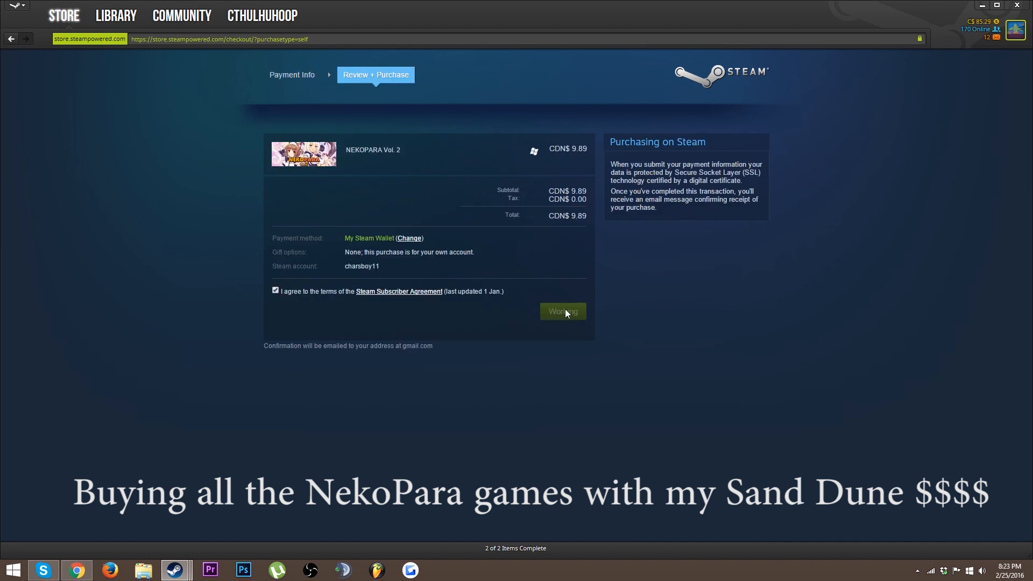
click(562, 311)
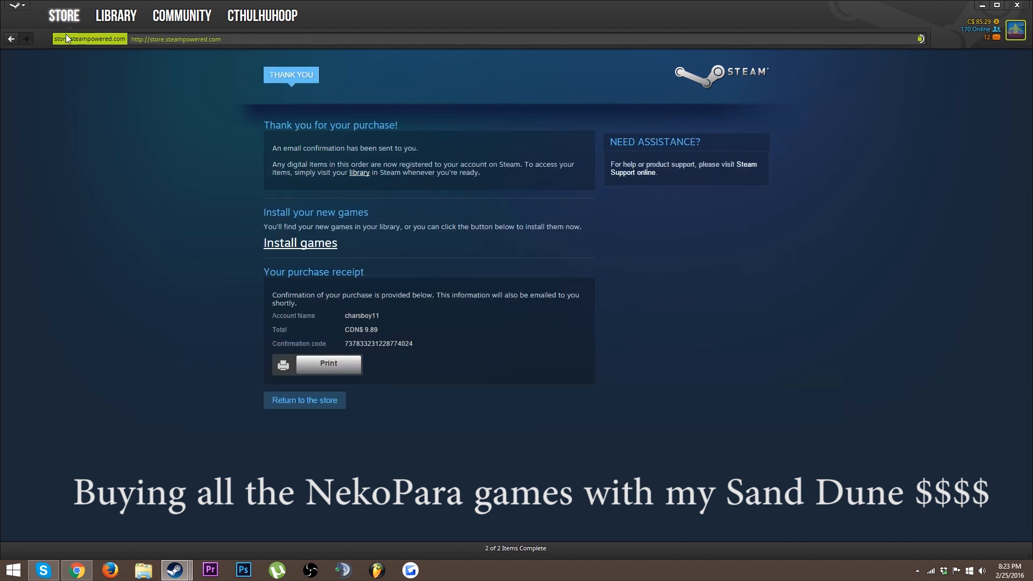
Search 'NEKO', pick NEKOPARA Vol. 1 and purchase it for your own account
text(NEKO)
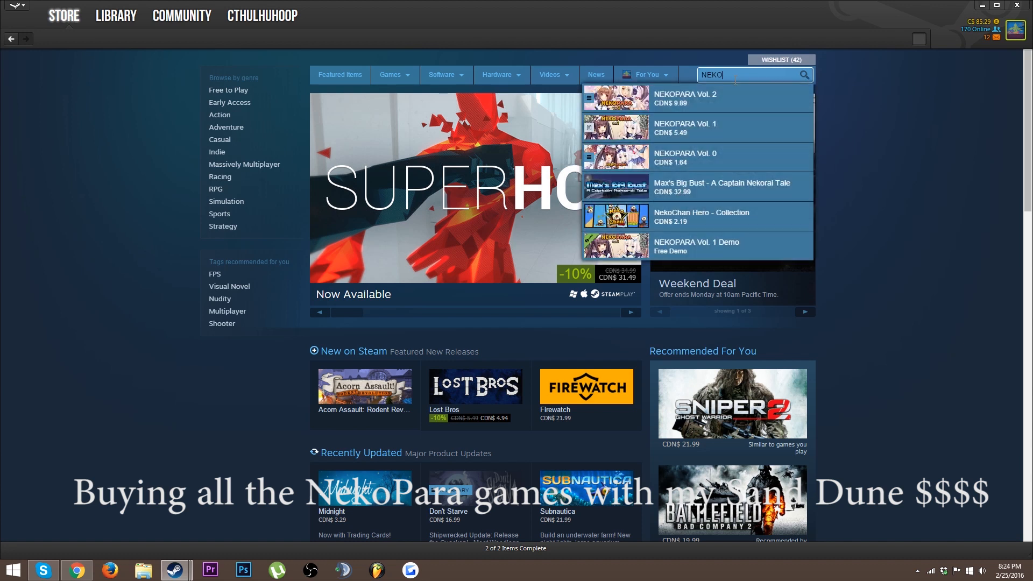
click(686, 127)
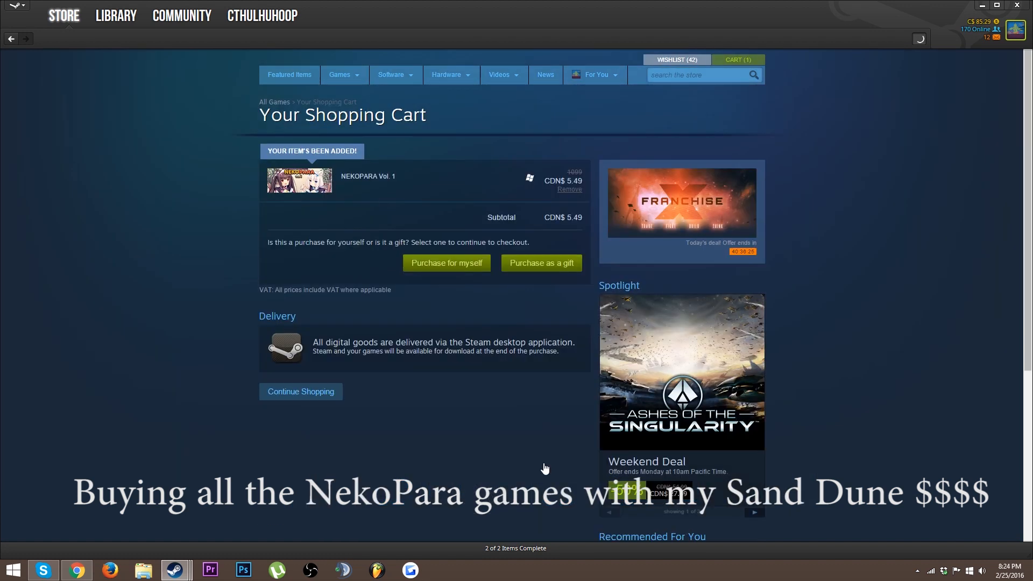
click(445, 263)
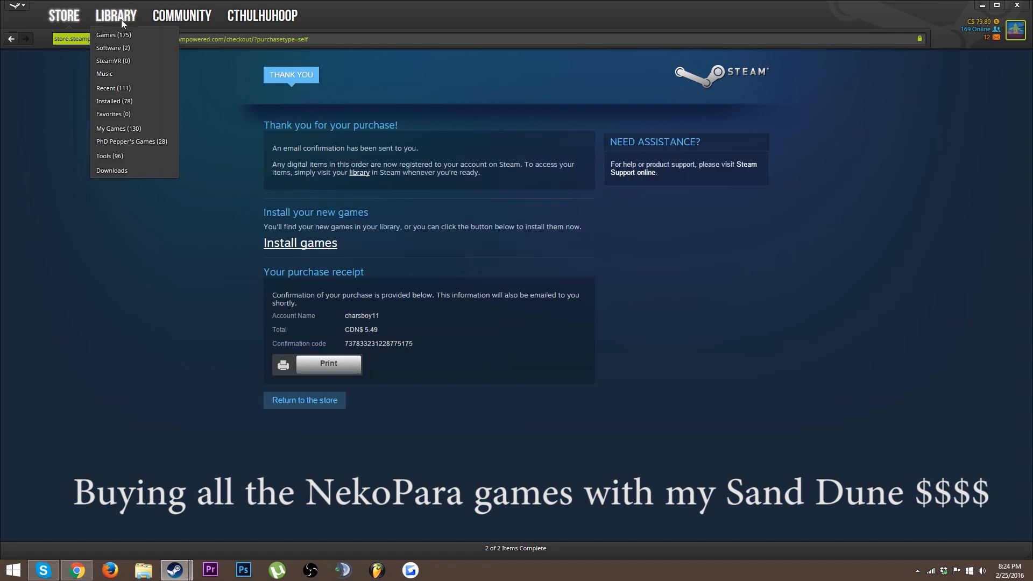
Go to the owned games library and start installing NEKOPARA Vol. 2
click(105, 34)
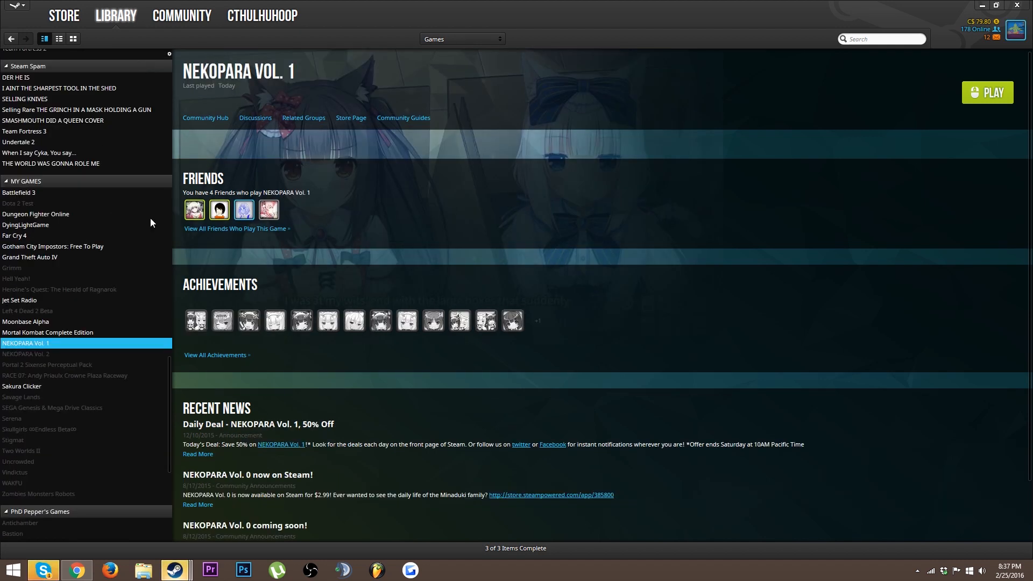
click(26, 354)
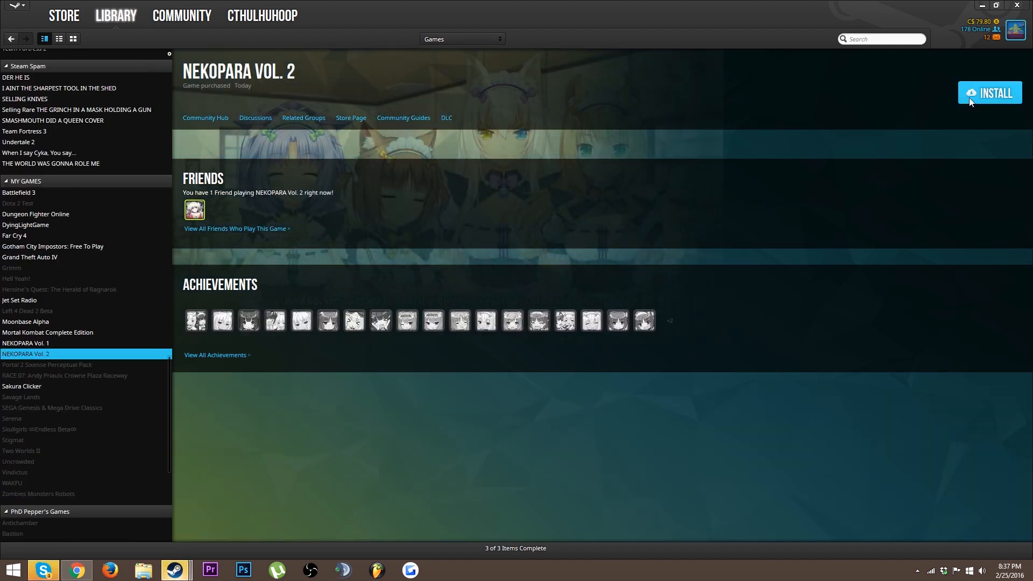
click(990, 93)
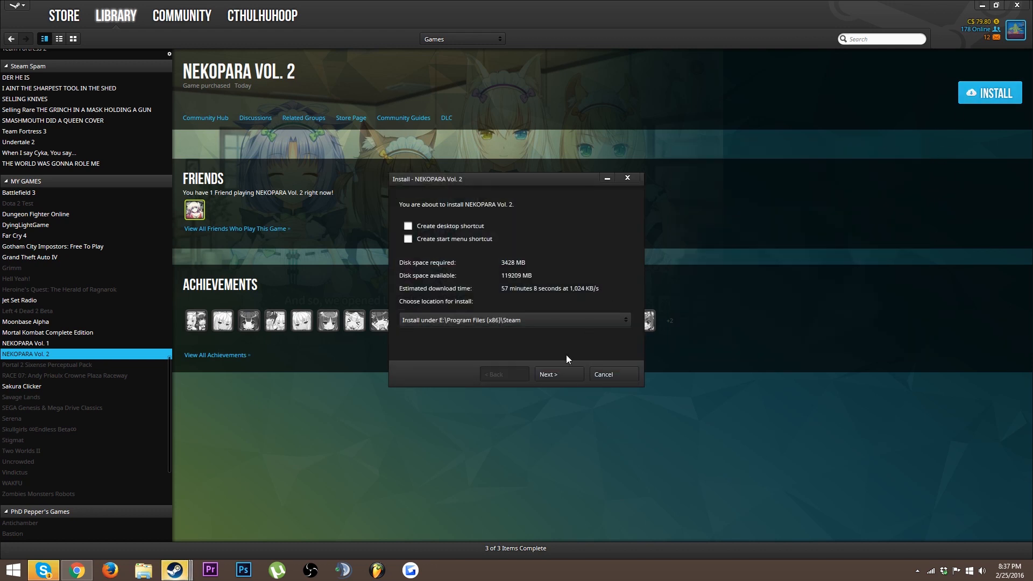
Switch between the Vol. 1 page and Vol. 2's install setup, then launch NEKOPARA Vol. 1
click(558, 375)
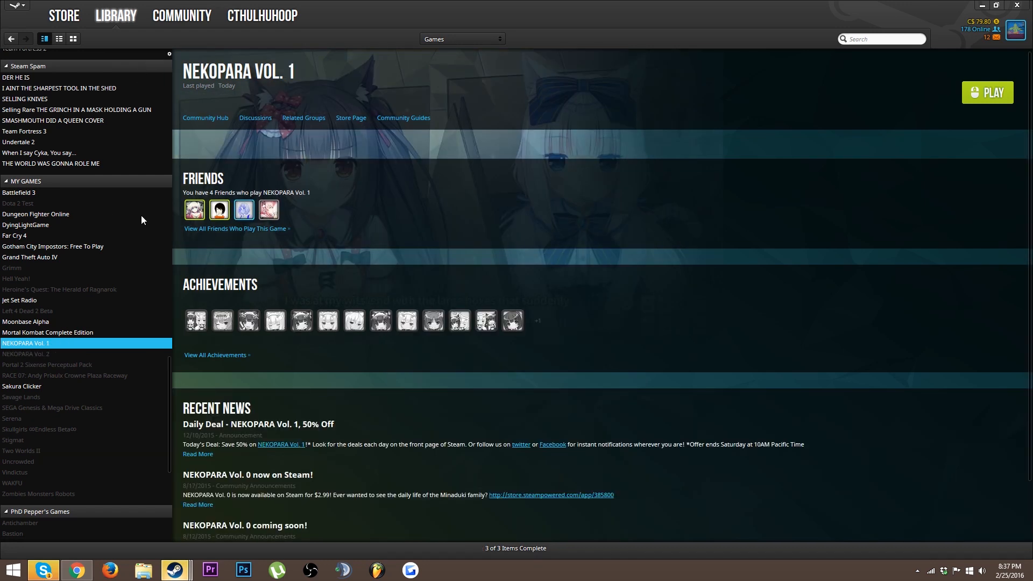
click(26, 354)
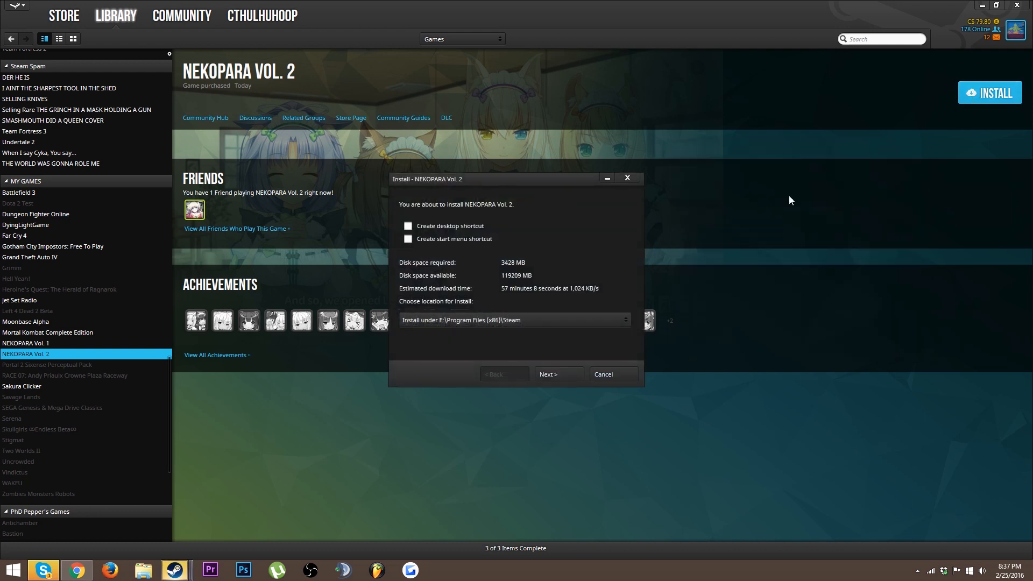
click(557, 374)
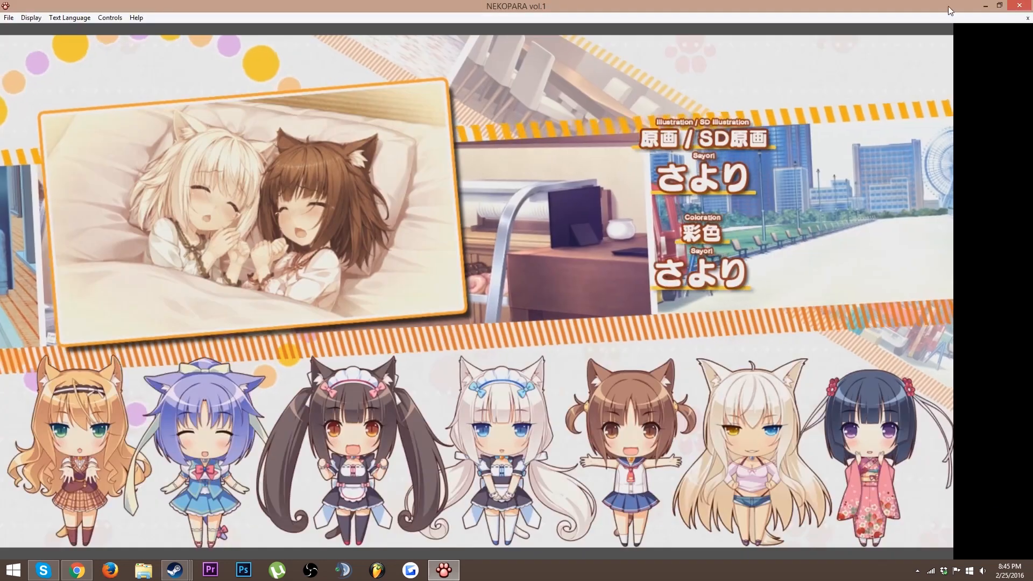
Run NEKOPARA Vol. 1 windowed and browse its Text Language and Controls menus
click(999, 5)
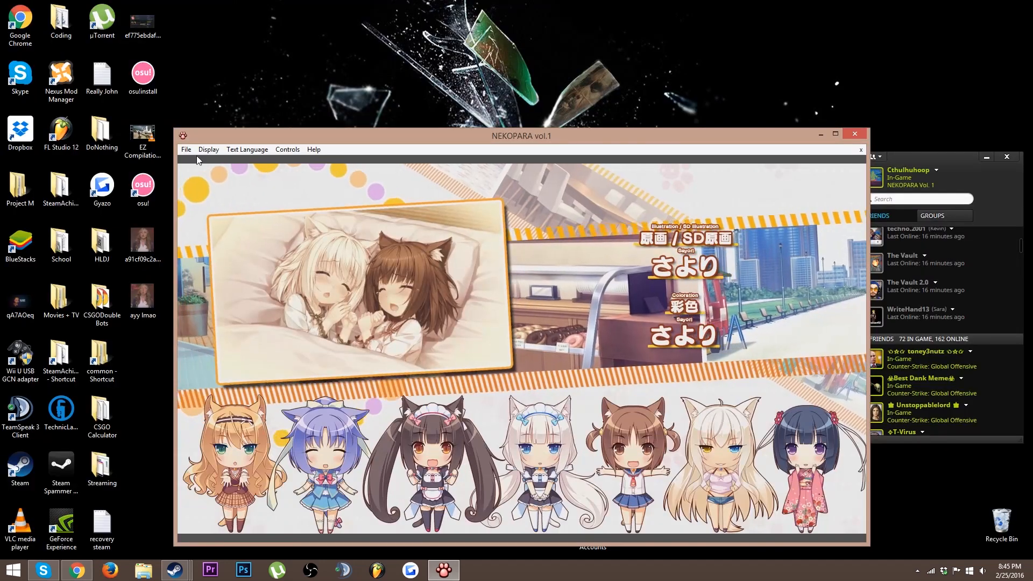
click(247, 149)
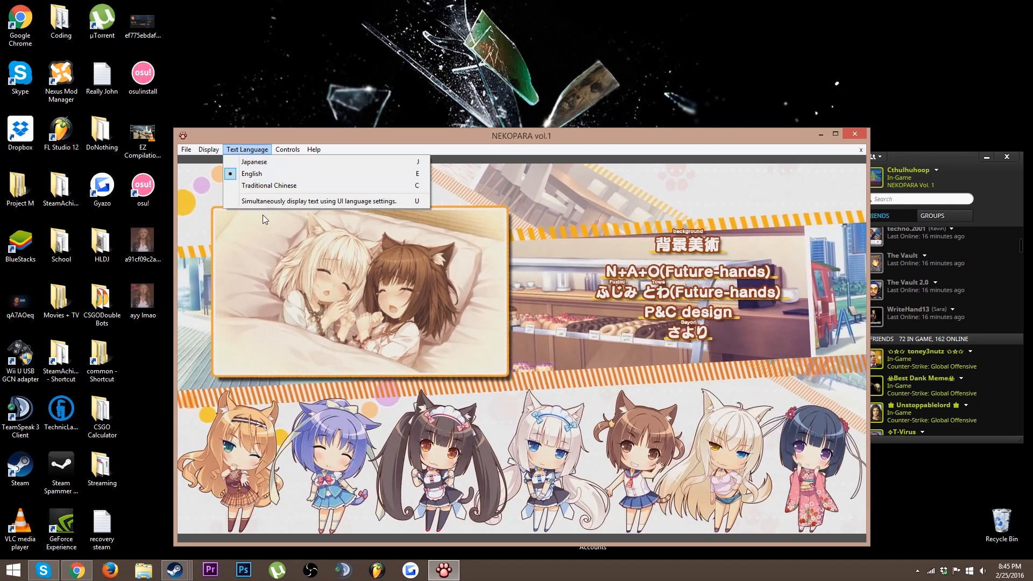
click(287, 149)
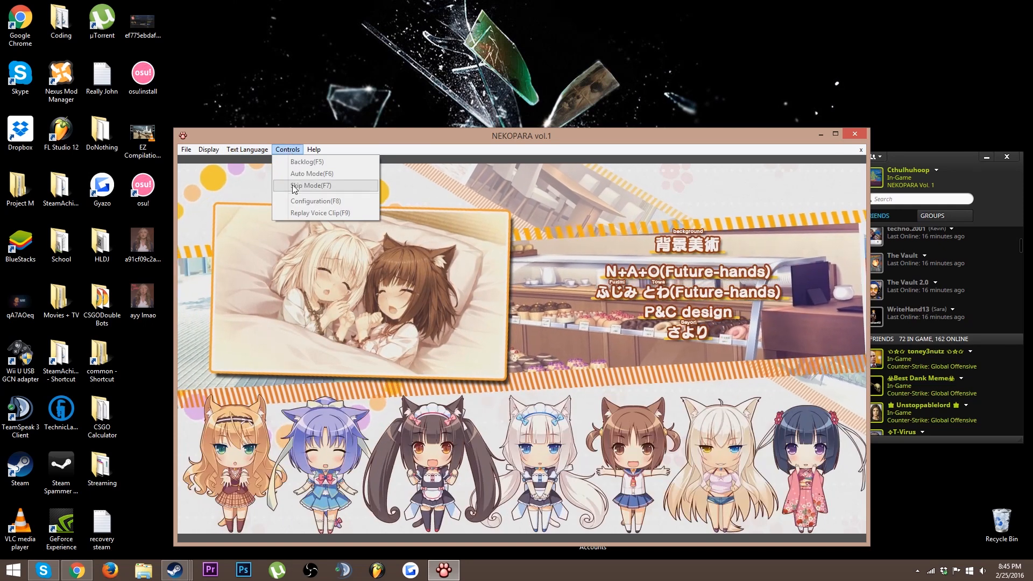
click(313, 149)
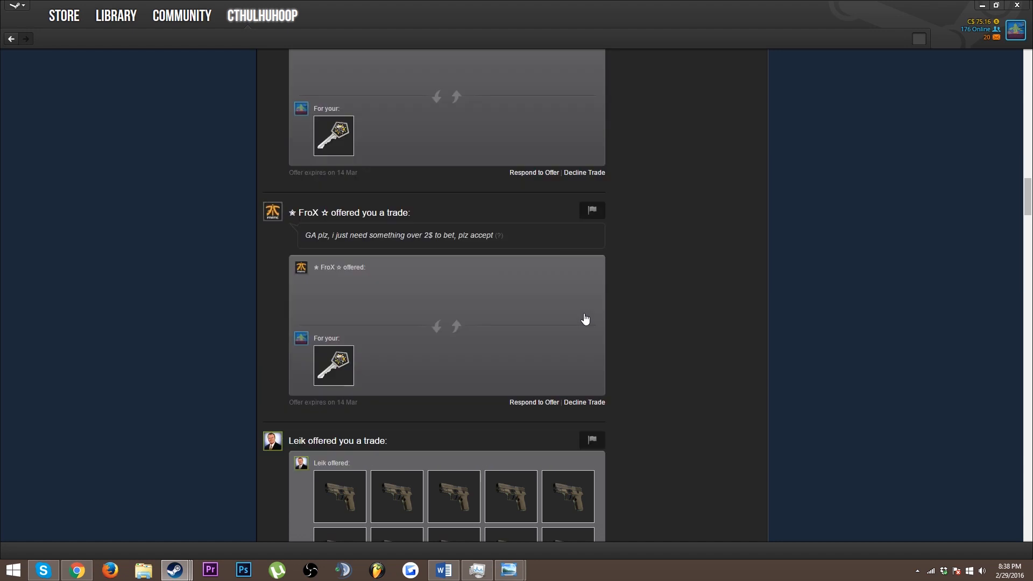
scroll(down, 3)
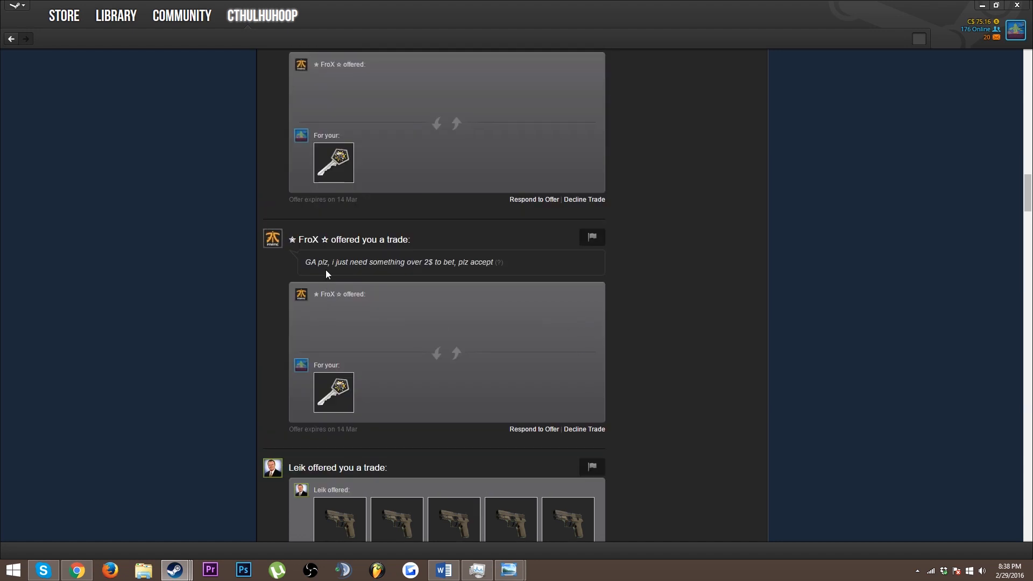
mouse_move(422, 272)
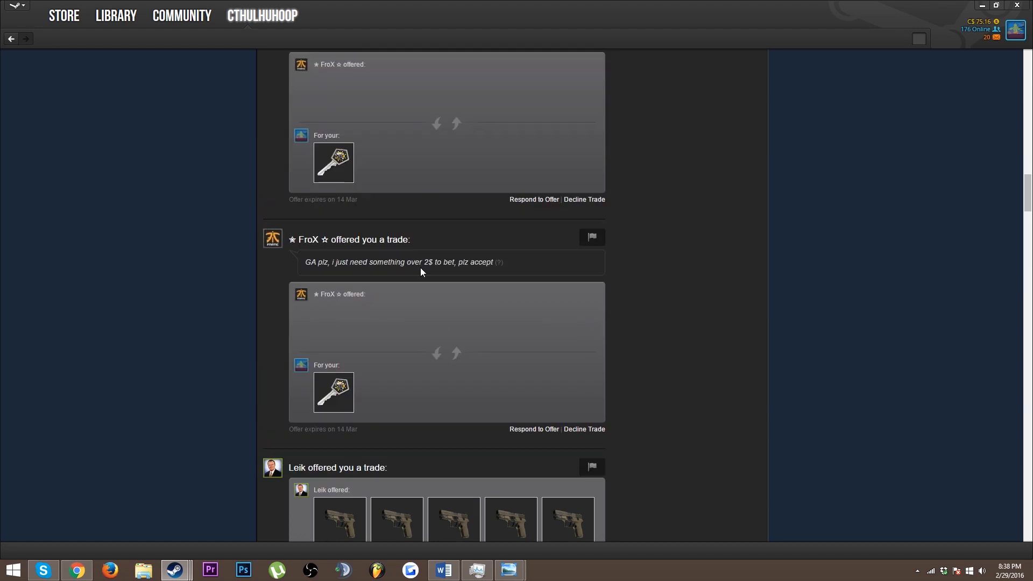
scroll(down, 3)
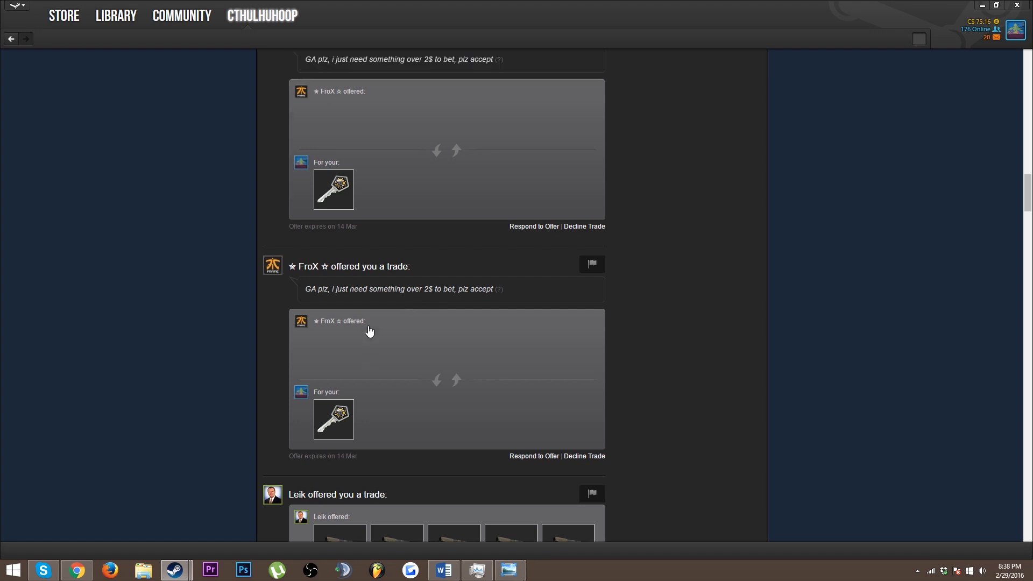
scroll(down, 3)
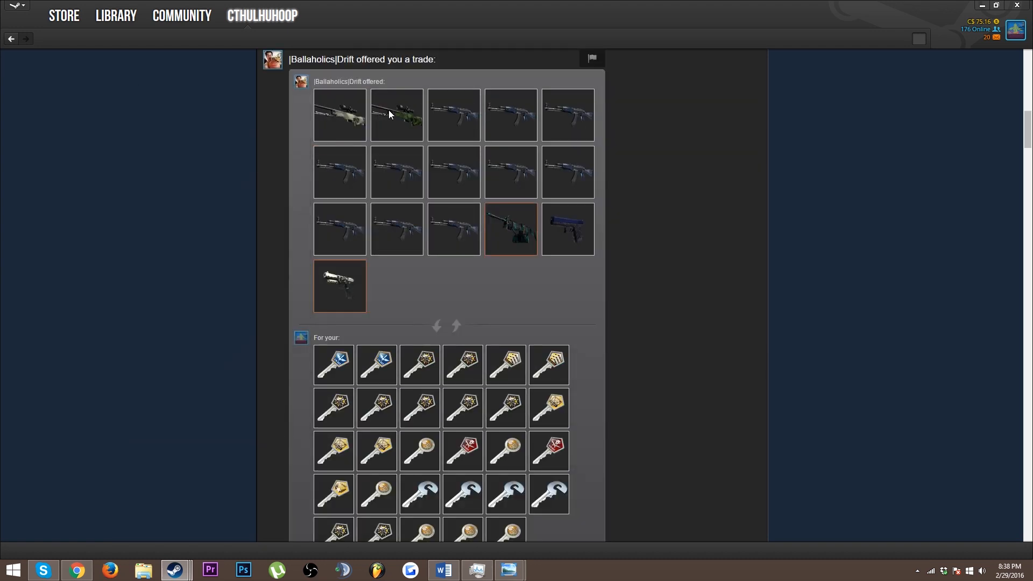
mouse_move(510, 119)
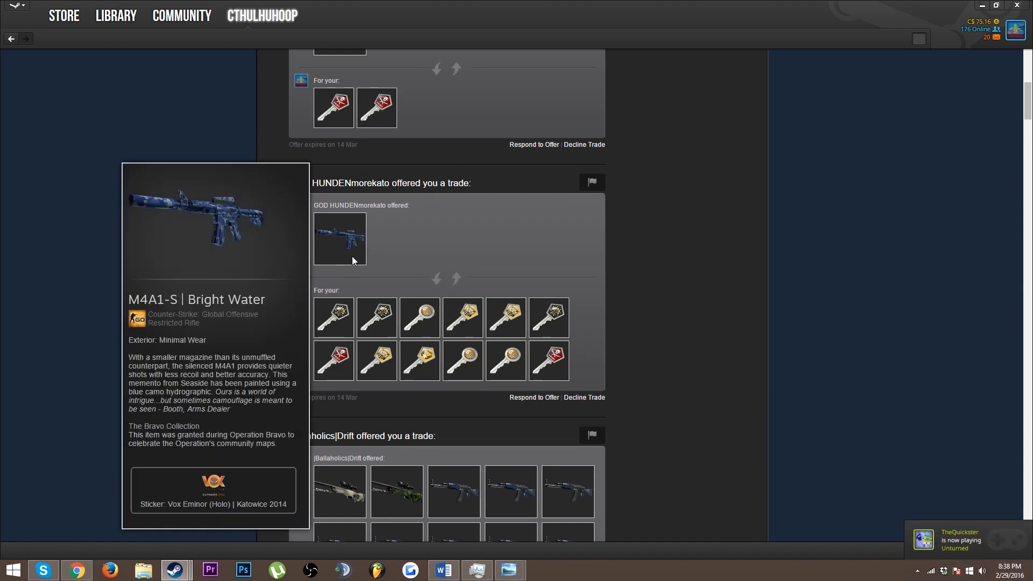
scroll(down, 3)
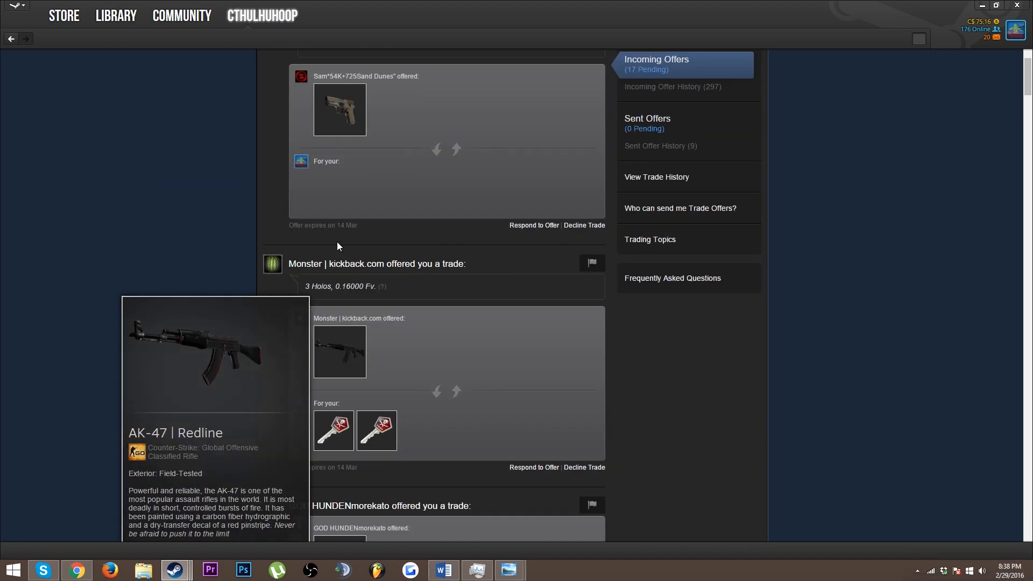
scroll(down, 3)
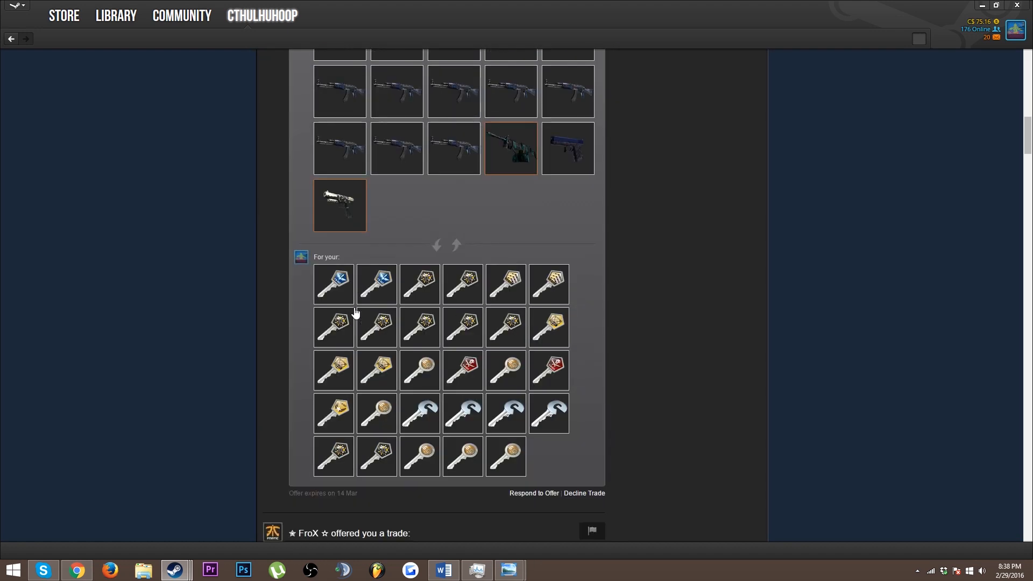
scroll(down, 3)
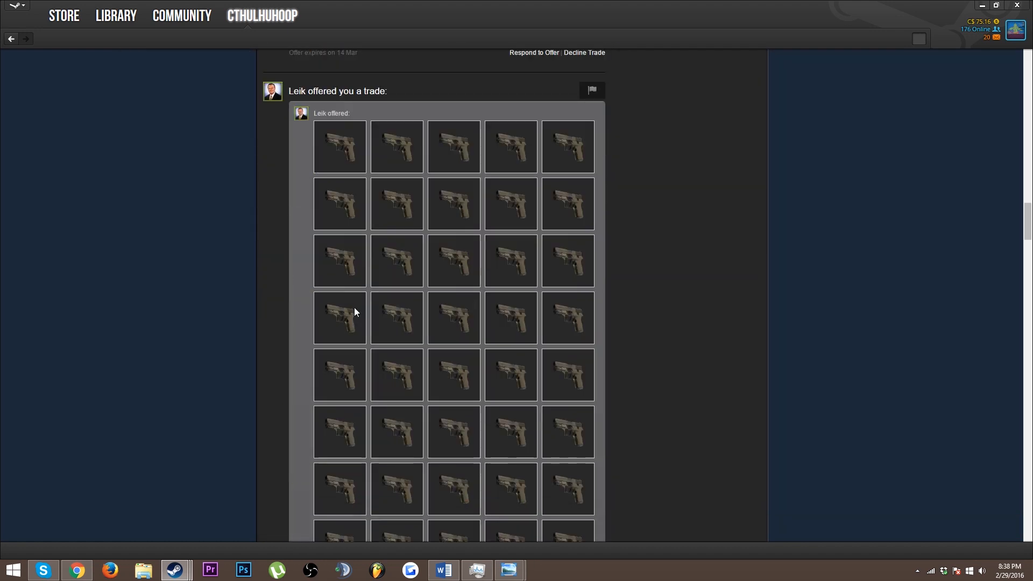
scroll(down, 3)
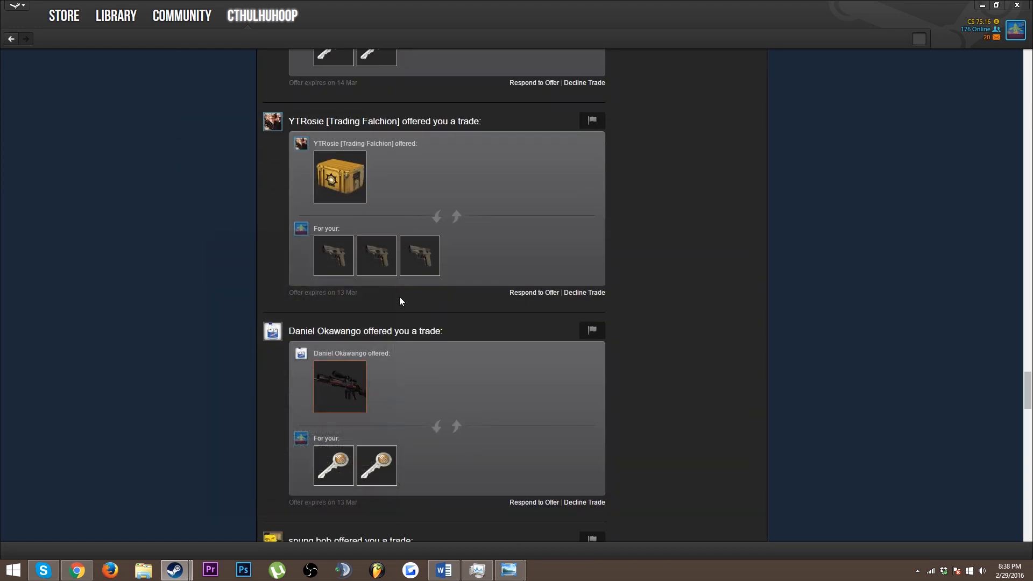
scroll(down, 3)
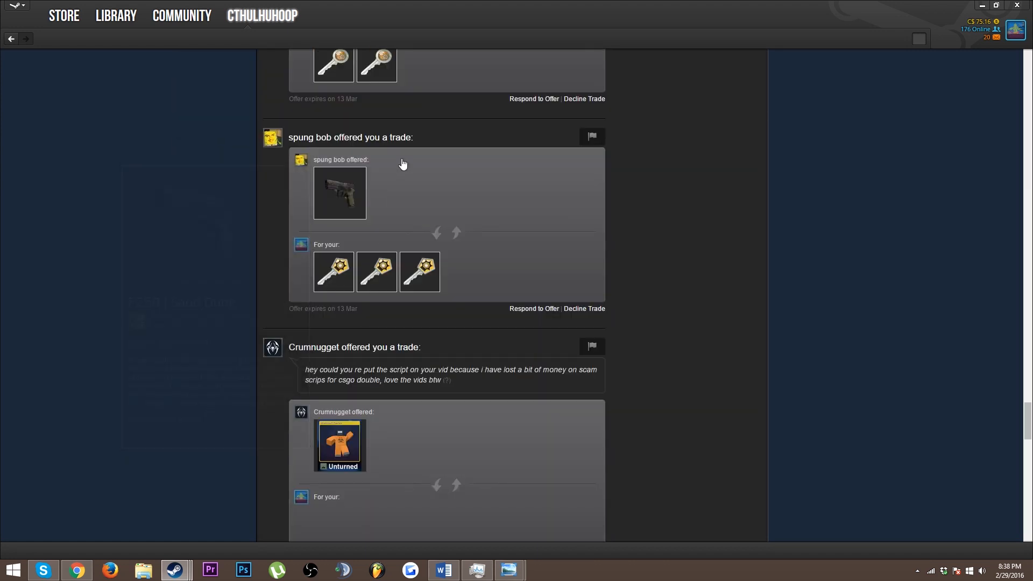
scroll(down, 3)
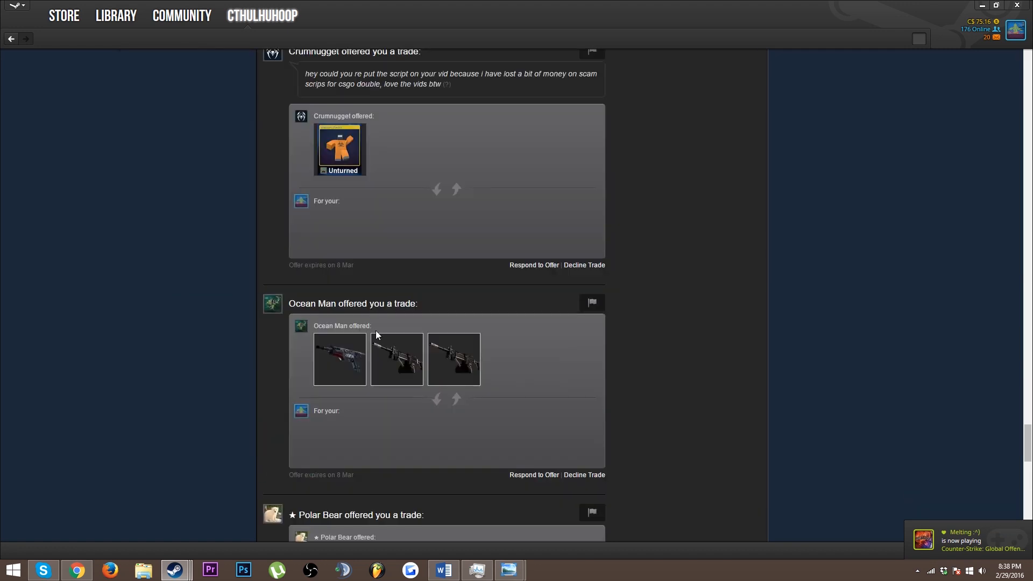
scroll(down, 3)
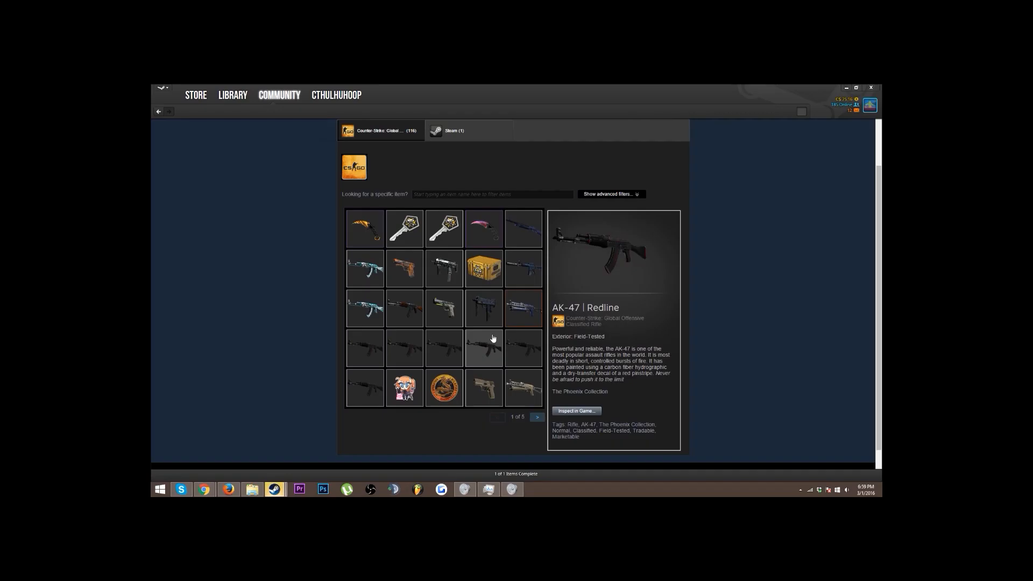
mouse_move(691, 187)
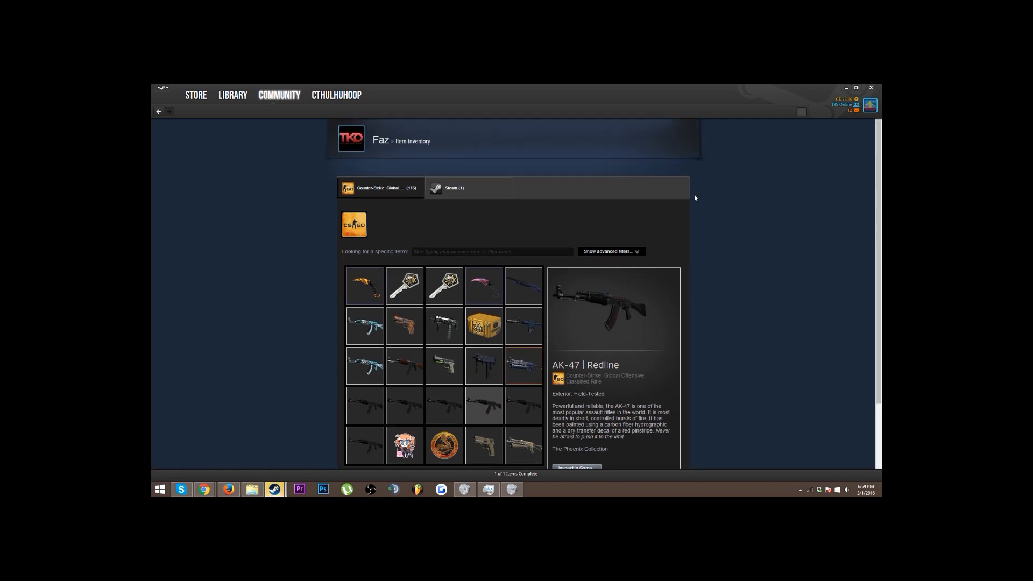
mouse_move(483, 285)
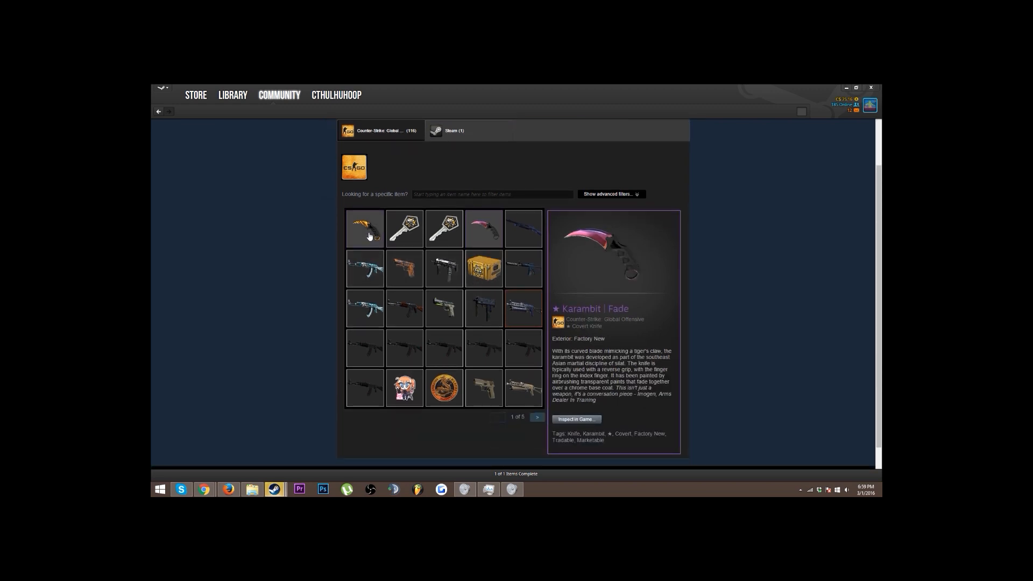
View an item's details and flip back and forth through the CS:GO inventory pages of cases and skins
click(365, 267)
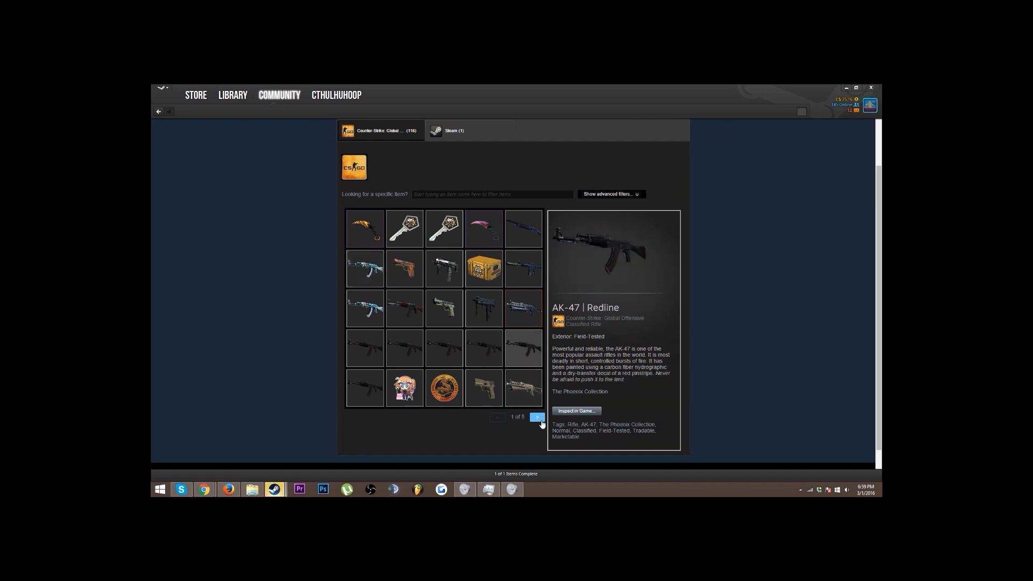
click(537, 418)
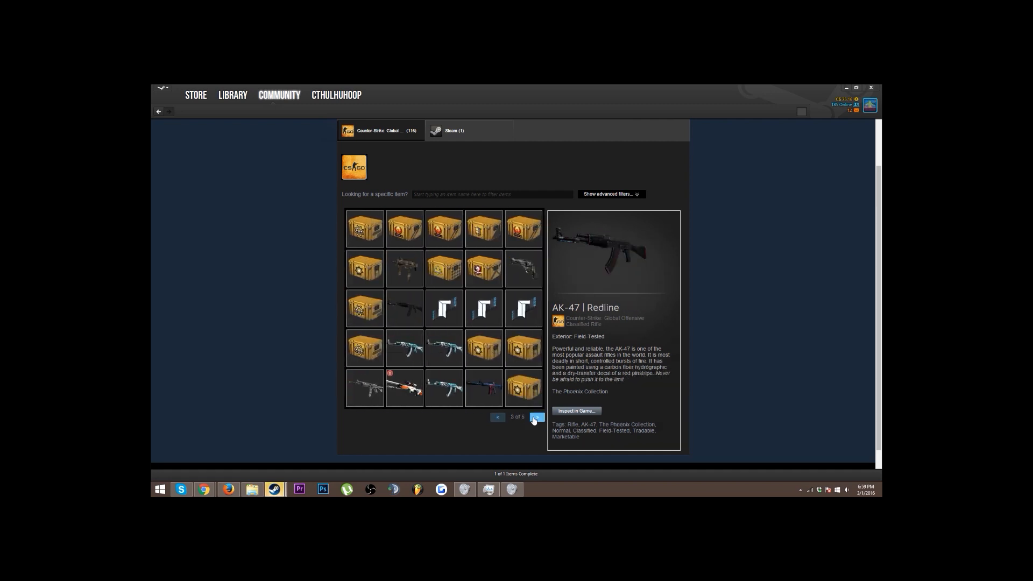
click(535, 418)
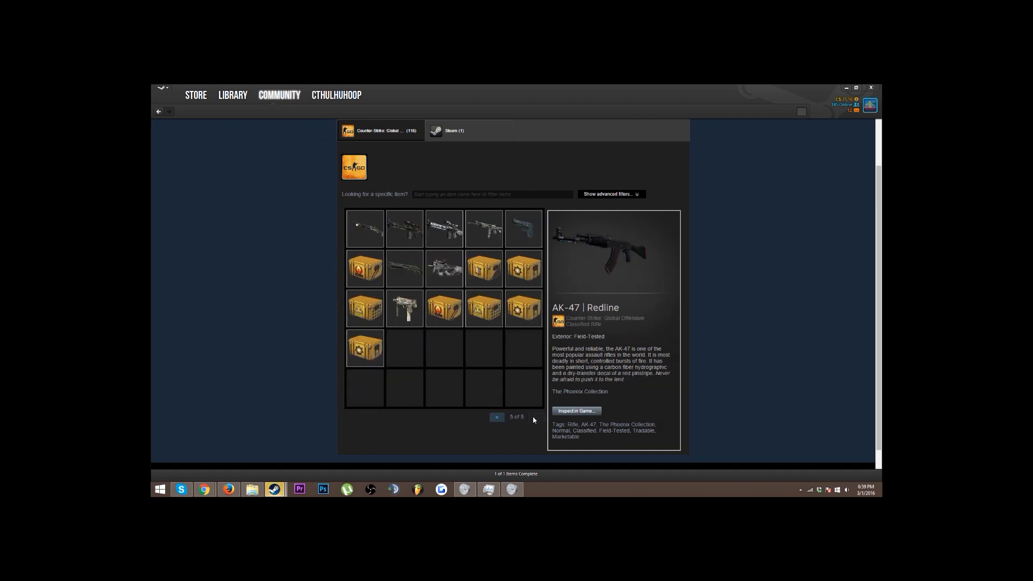
click(497, 417)
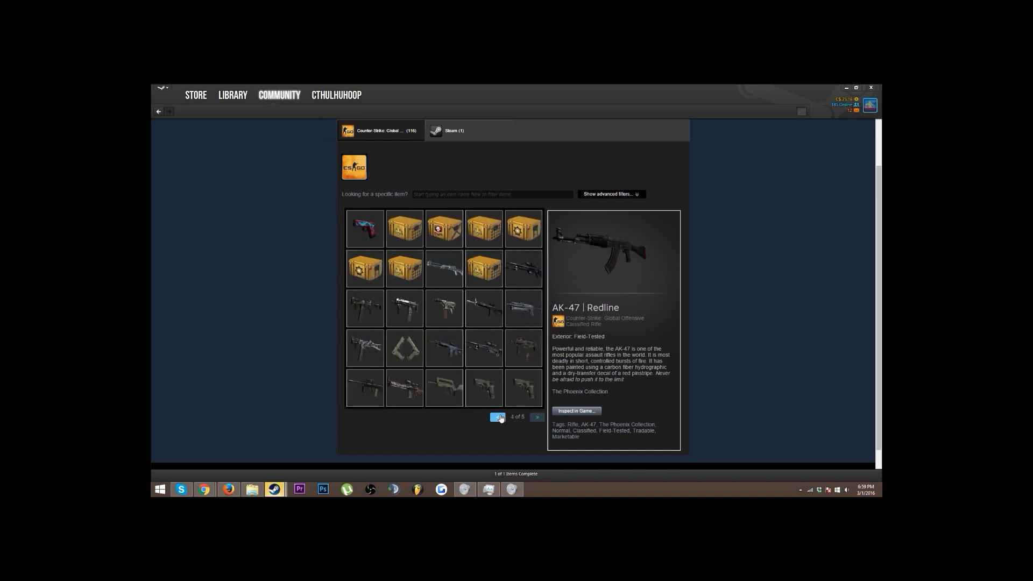
click(498, 417)
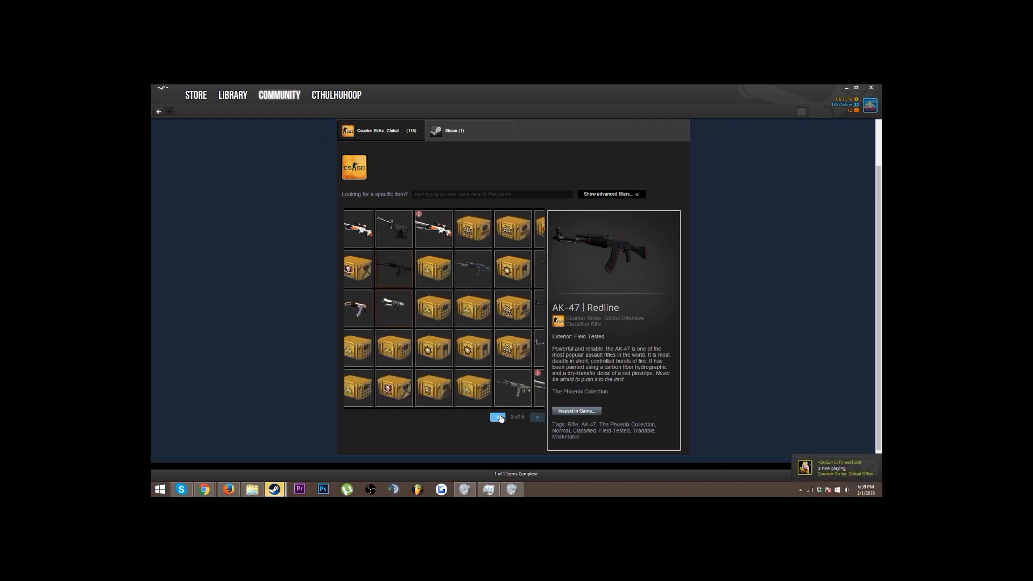
click(498, 417)
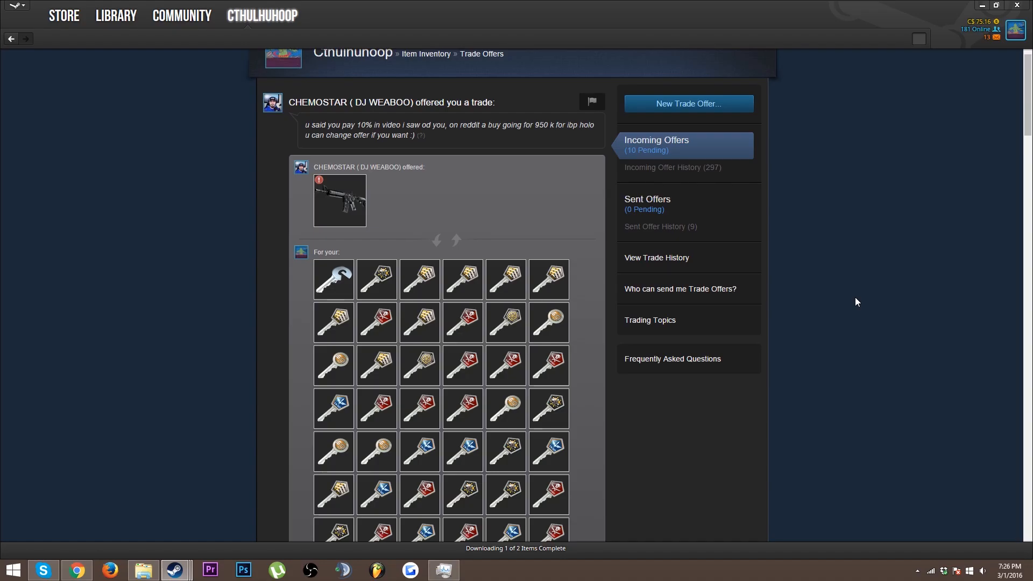
mouse_move(356, 203)
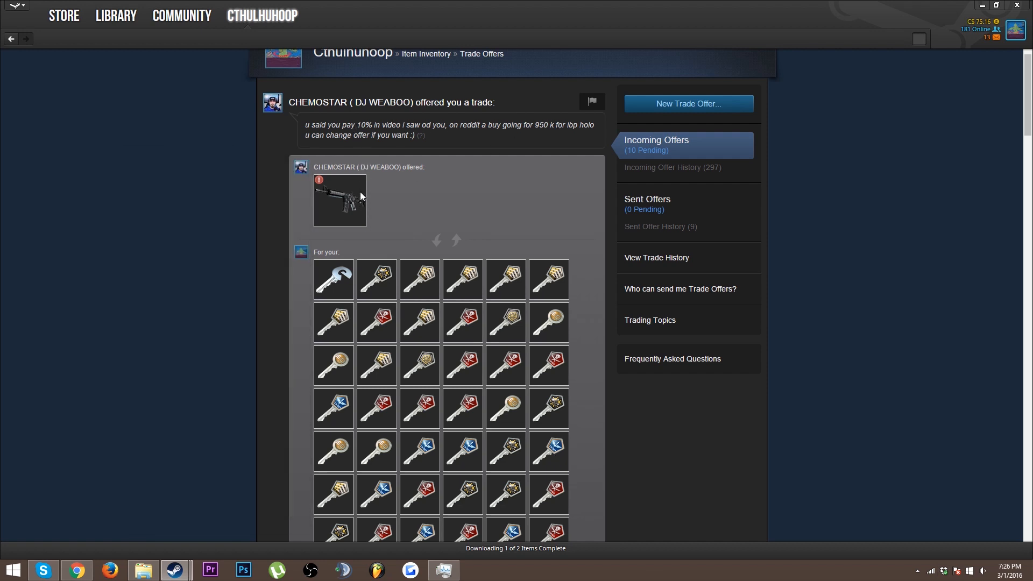
mouse_move(336, 178)
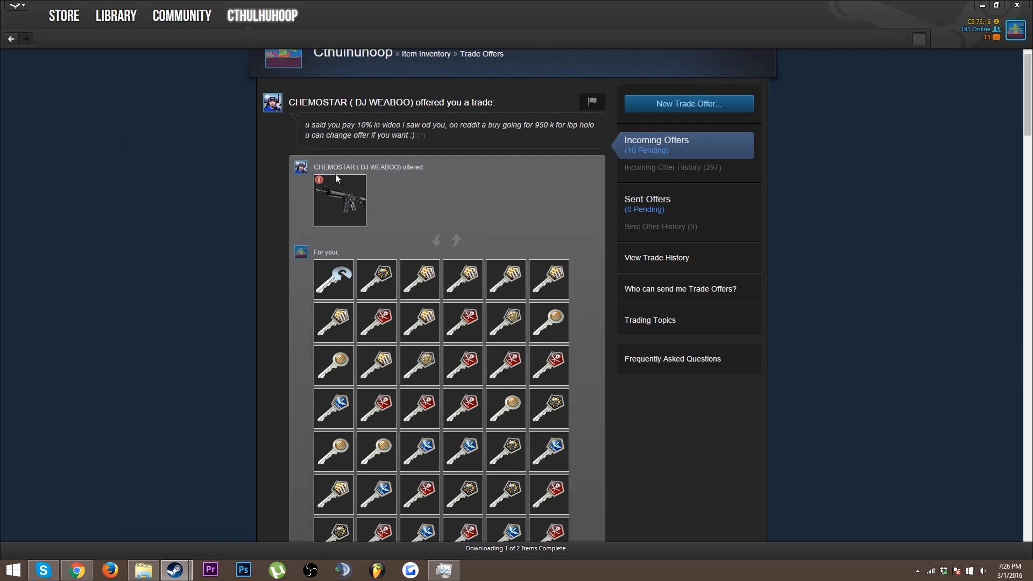
mouse_move(384, 134)
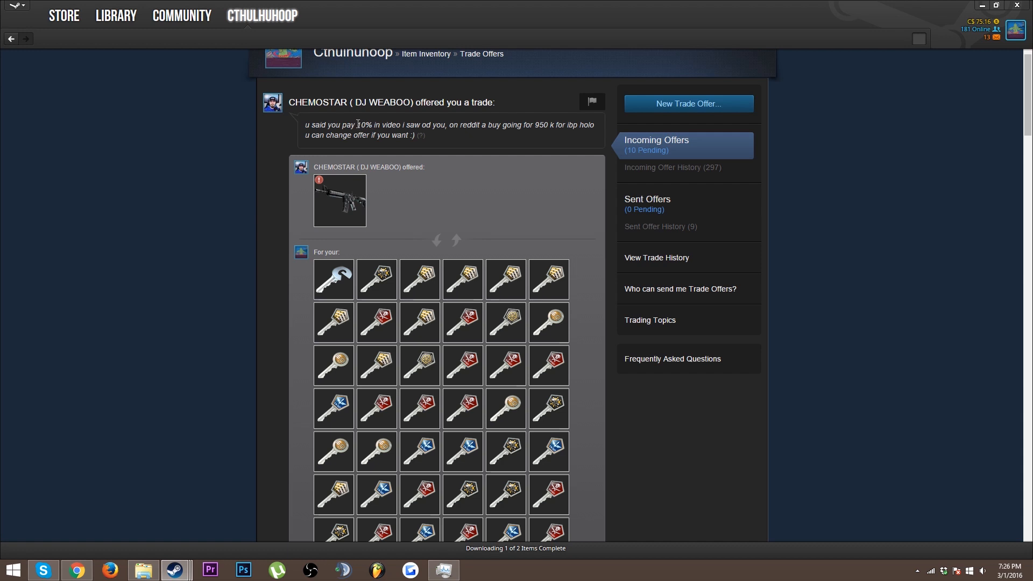
drag(358, 125, 402, 125)
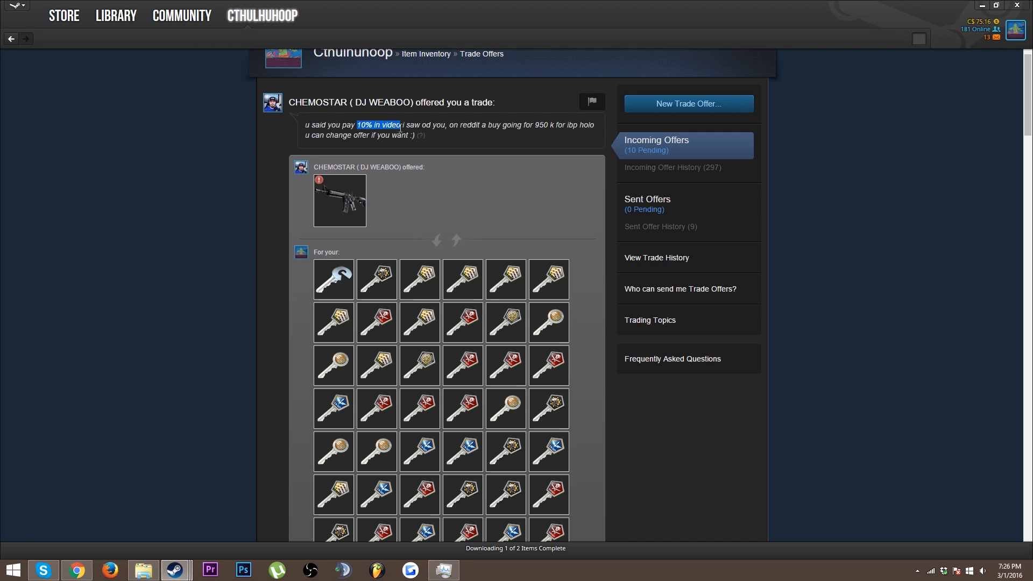
scroll(down, 3)
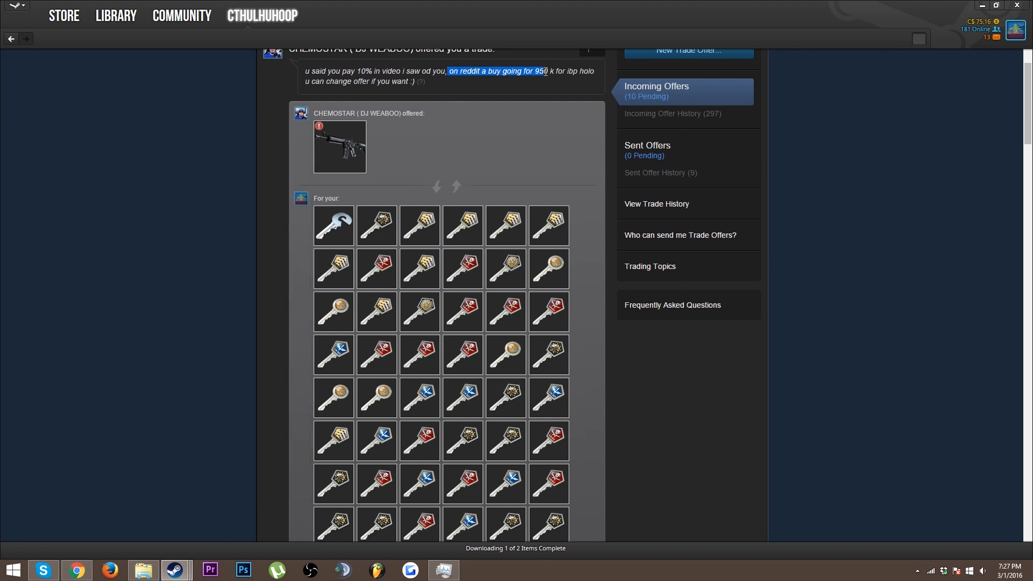
scroll(down, 3)
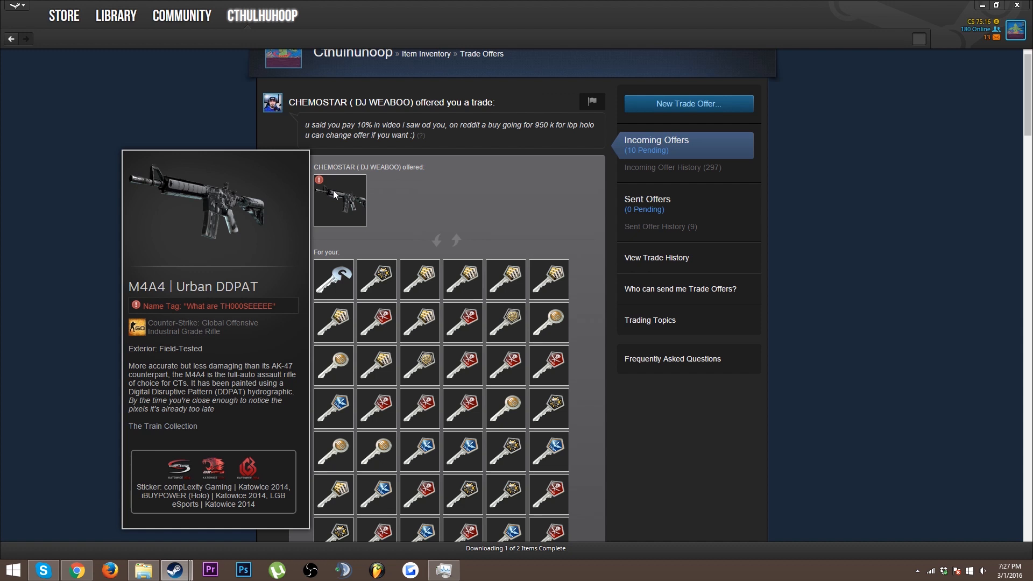
mouse_move(298, 121)
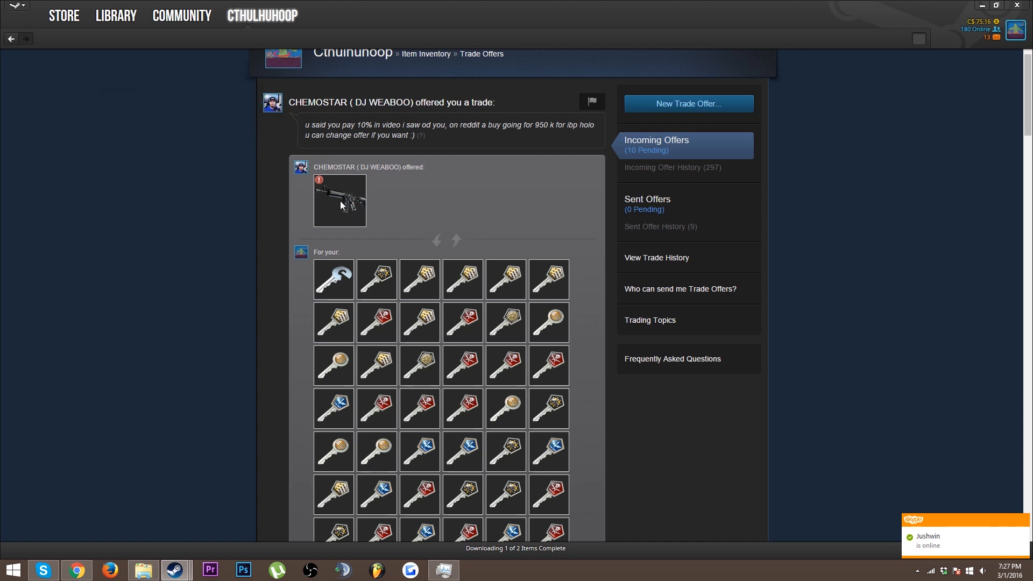
mouse_move(340, 200)
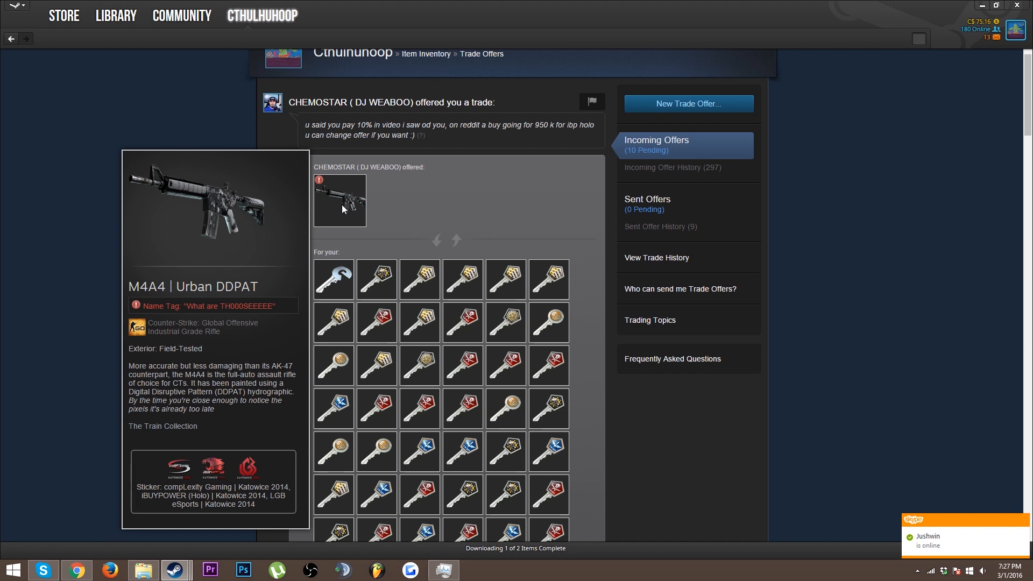
scroll(down, 3)
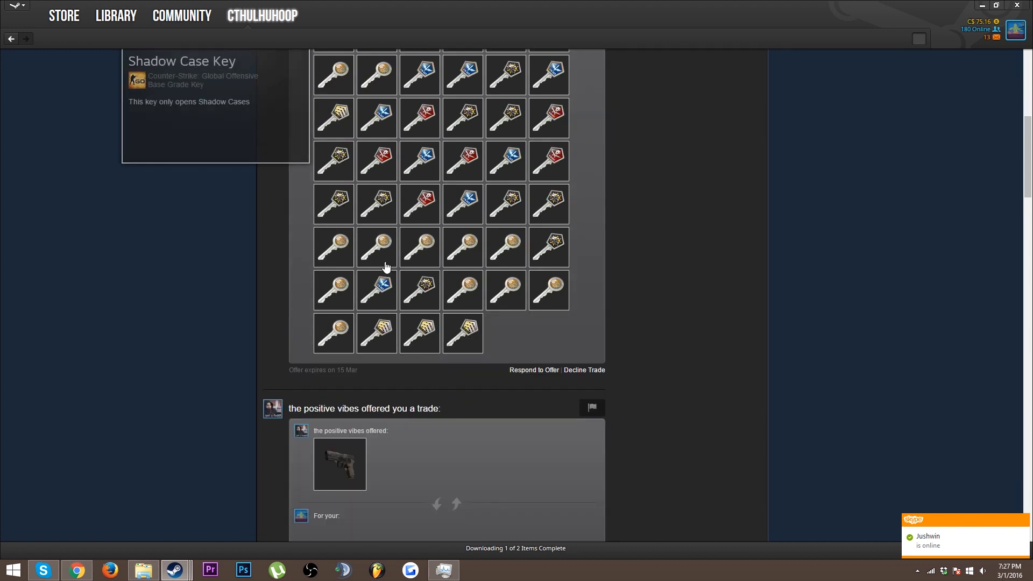
click(583, 369)
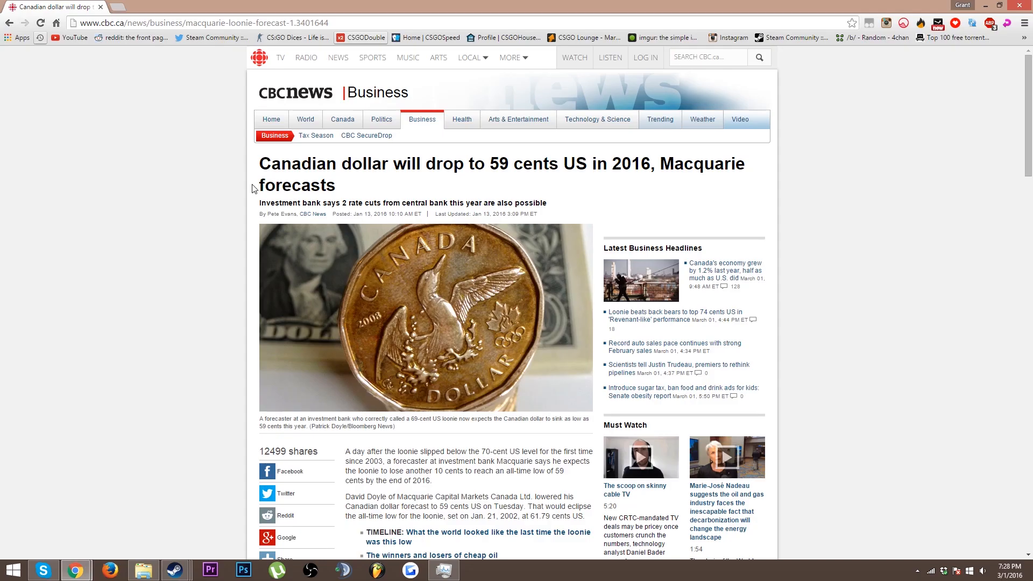
scroll(down, 3)
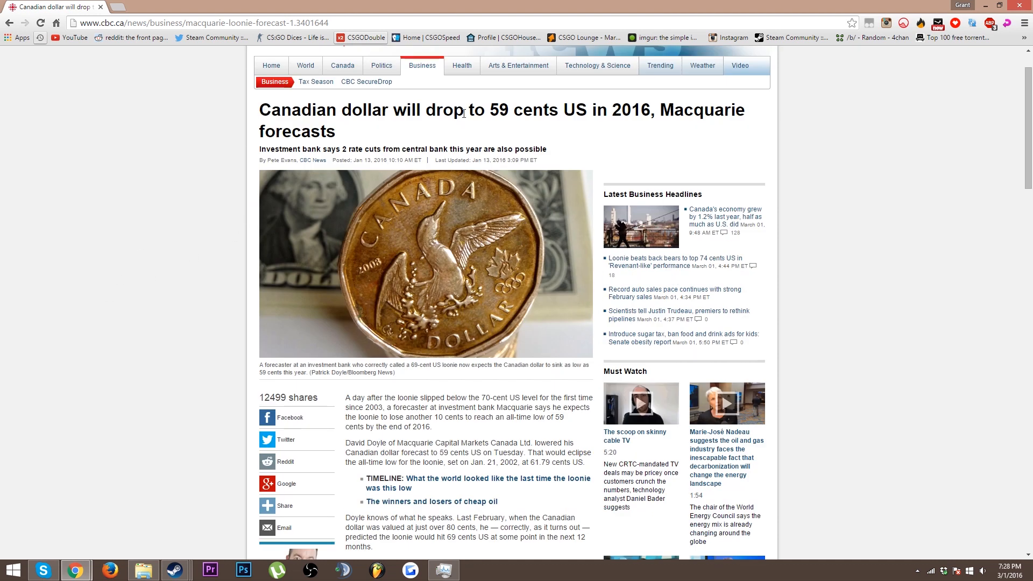
mouse_move(450, 148)
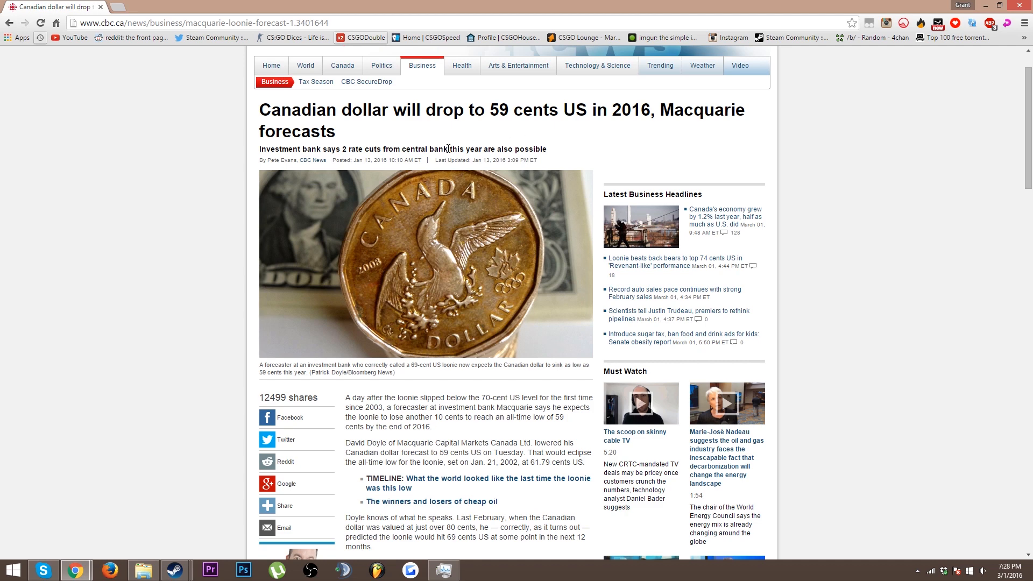
scroll(down, 3)
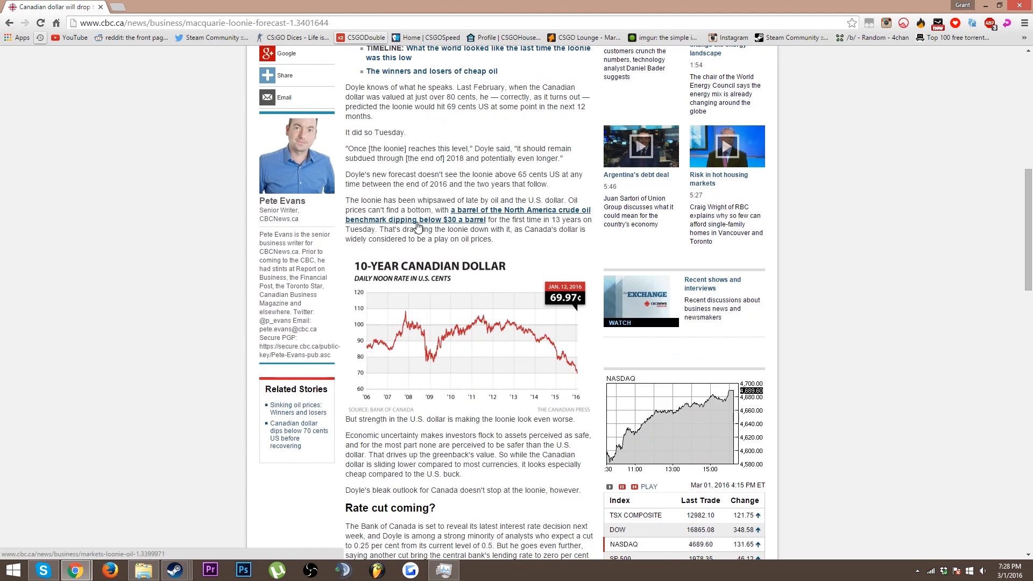
scroll(down, 3)
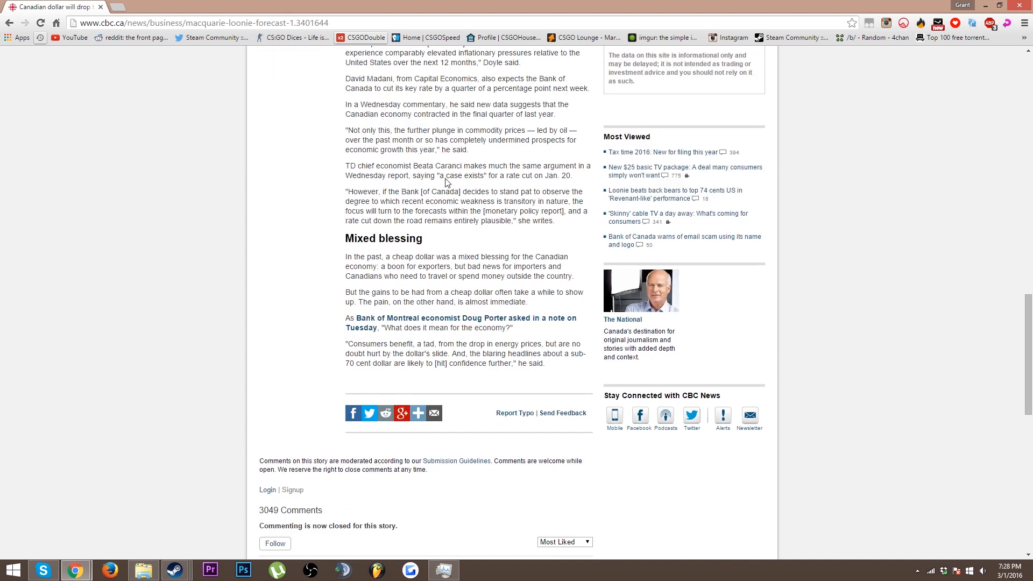
scroll(down, 3)
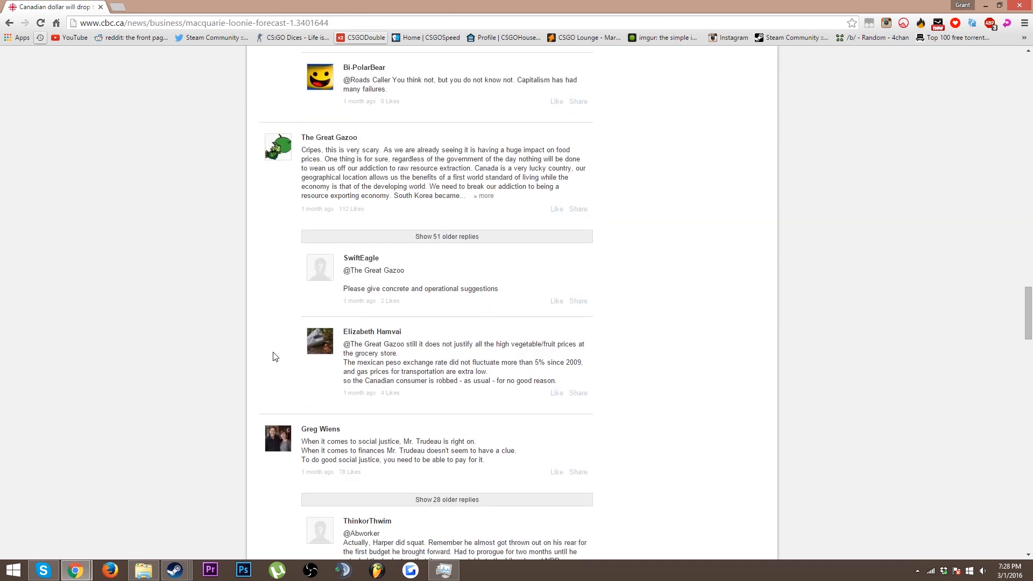
scroll(down, 3)
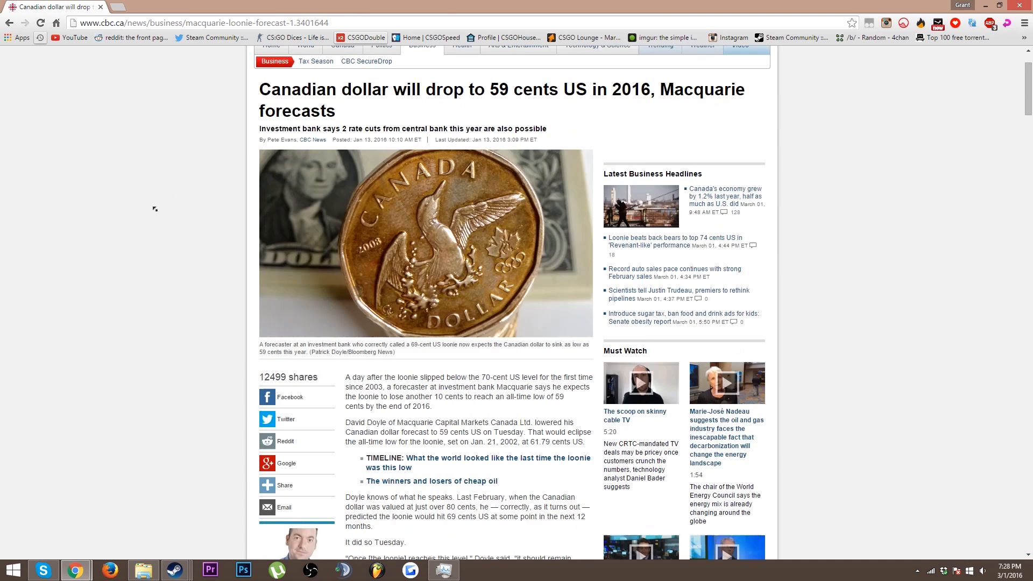
scroll(up, 3)
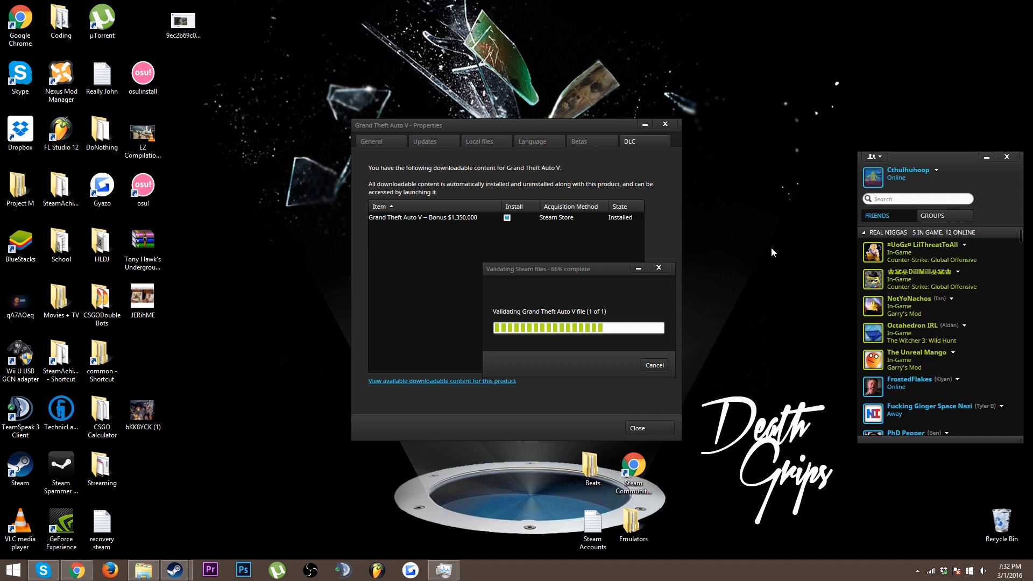
mouse_move(779, 268)
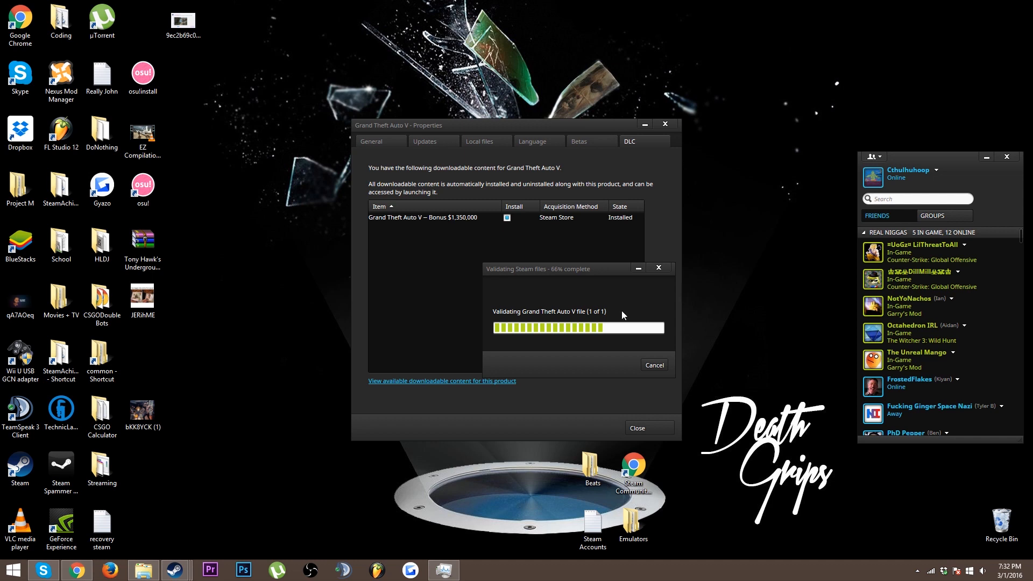
mouse_move(878, 197)
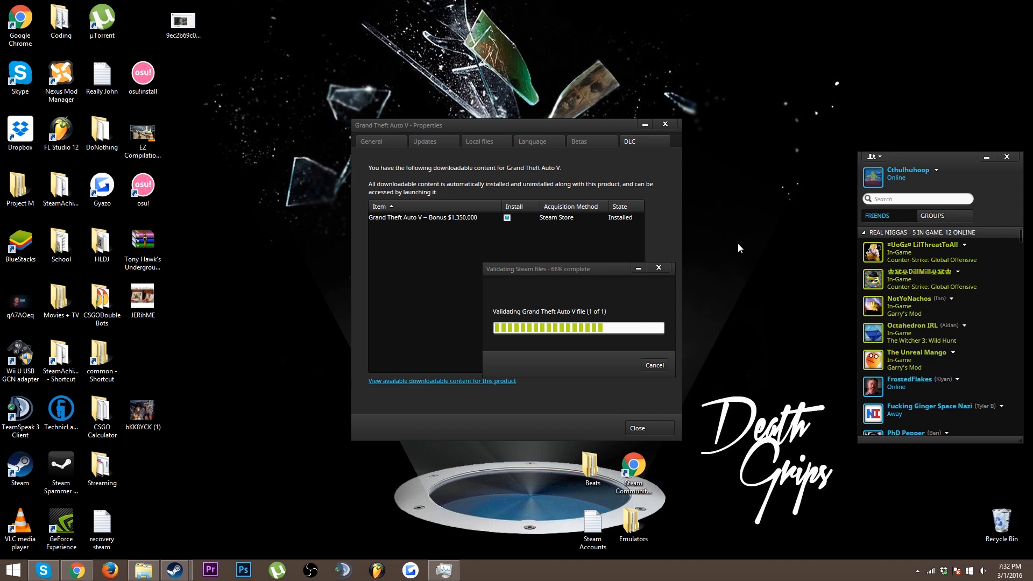
mouse_move(657, 318)
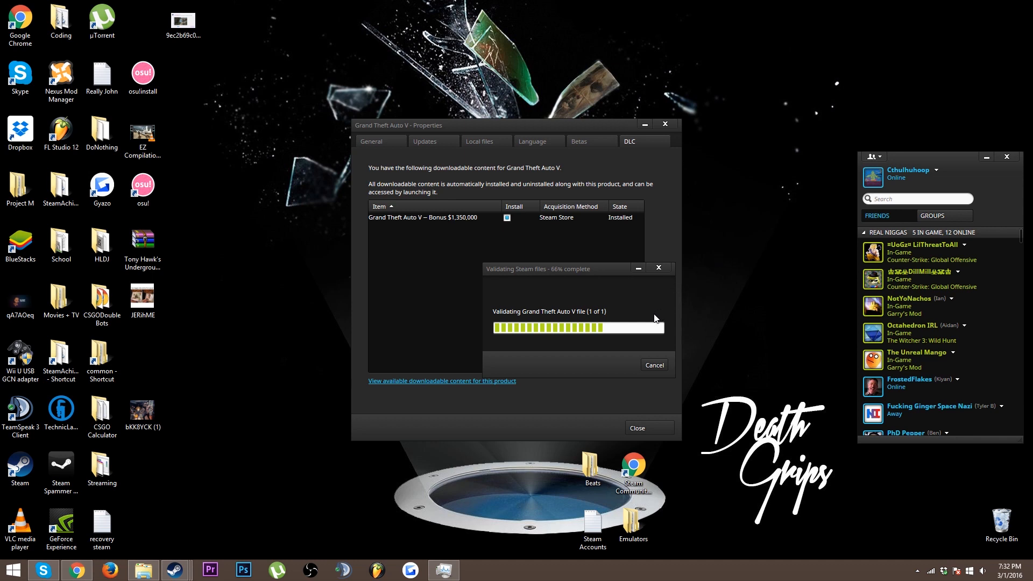
mouse_move(655, 321)
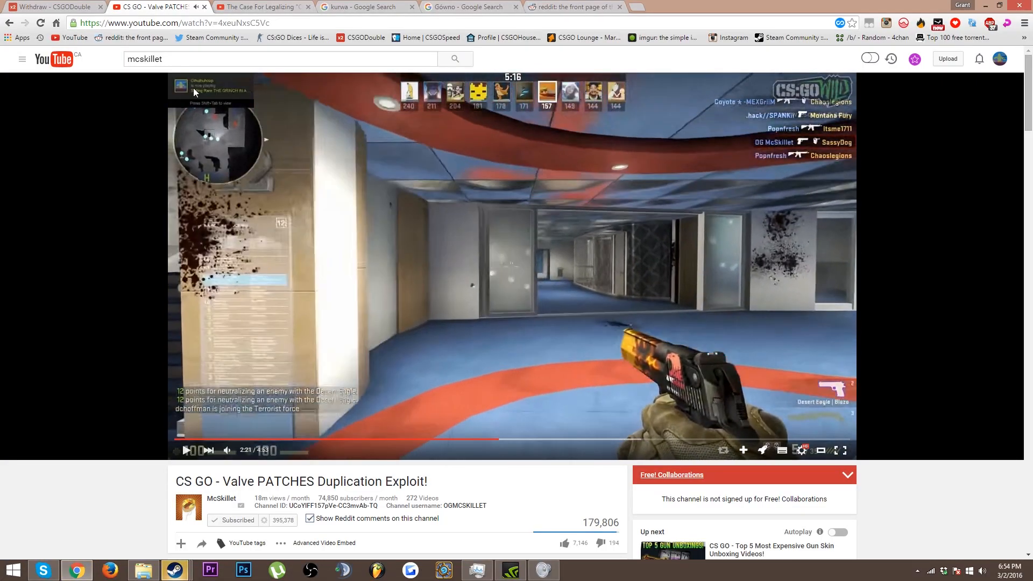
mouse_move(224, 97)
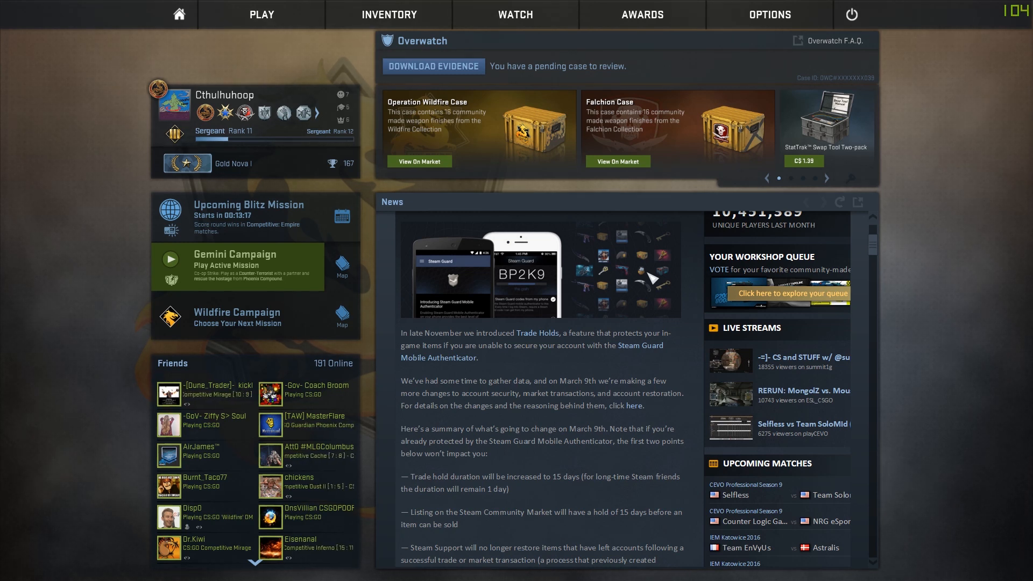
mouse_move(609, 484)
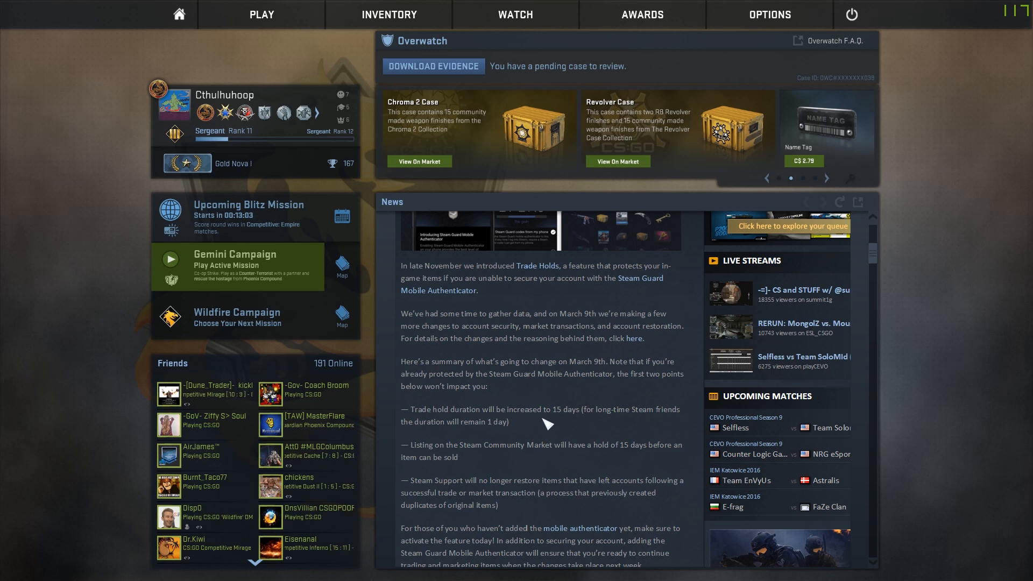
mouse_move(546, 424)
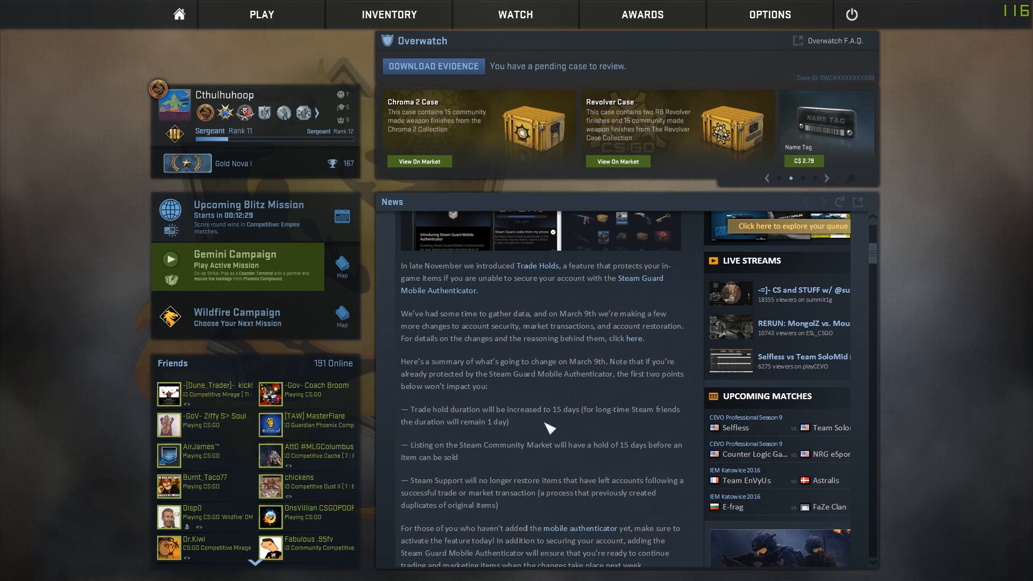
Scroll the CS:GO News panel to the March 9th 15-day trade hold announcement
click(826, 178)
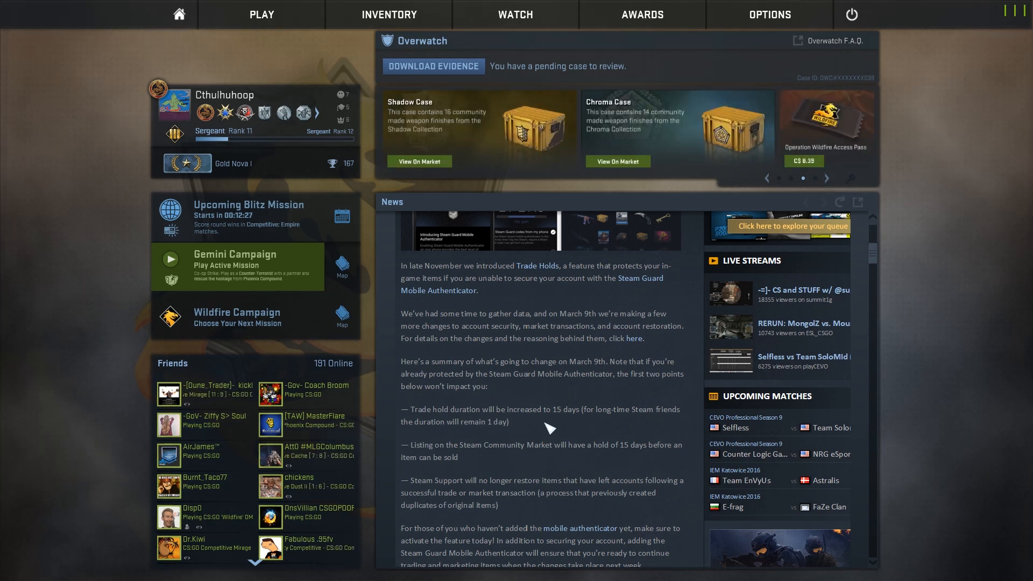